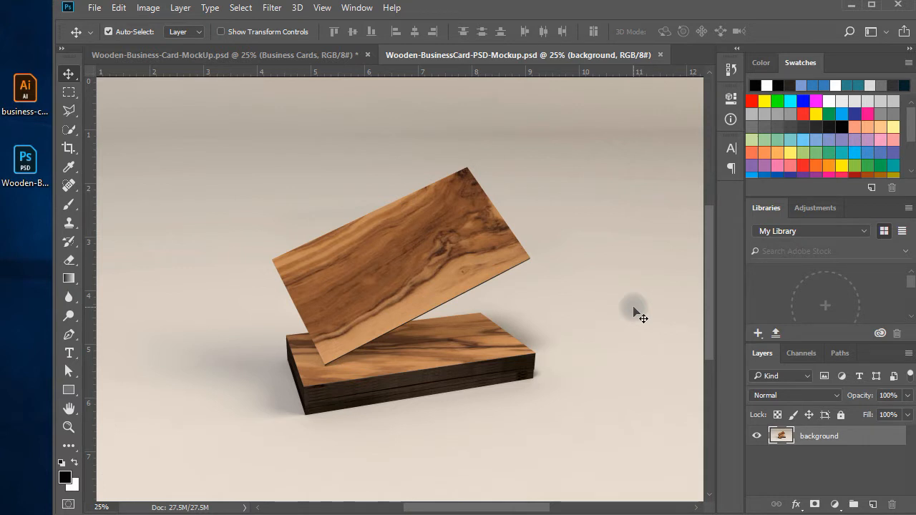
Create a 3.5 × 2 inch rectangle drawn from its center over the front card.
key("space")
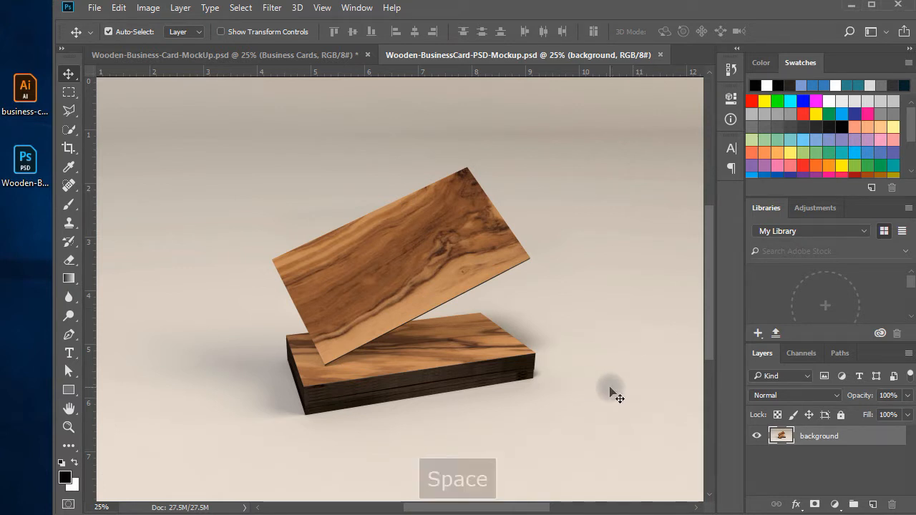
key("space")
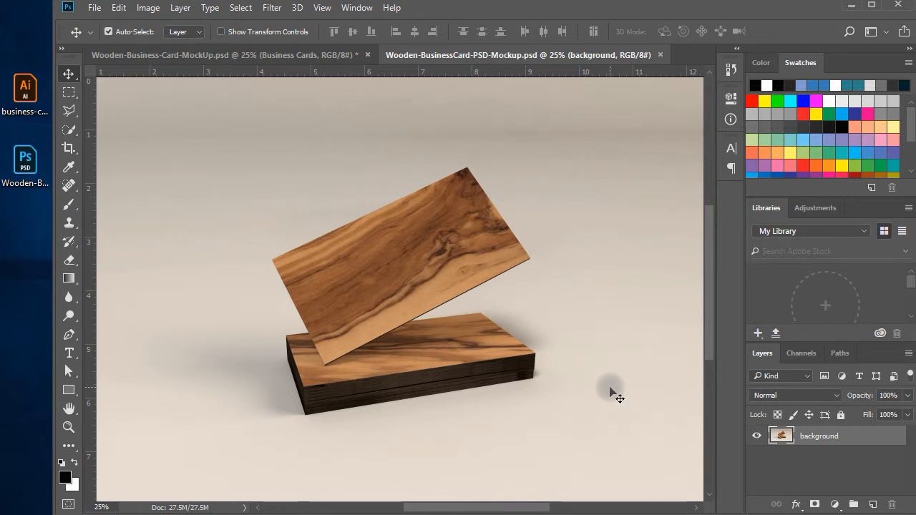
mouse_move(601, 417)
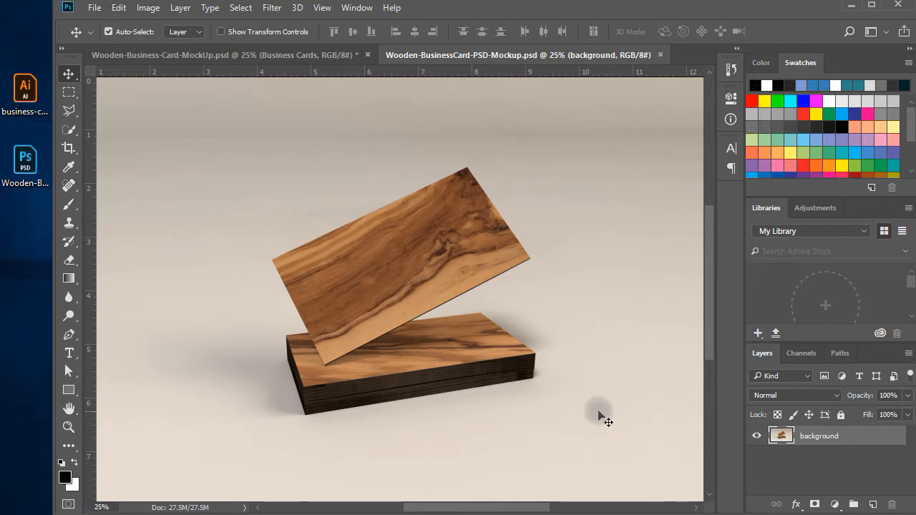
mouse_move(501, 301)
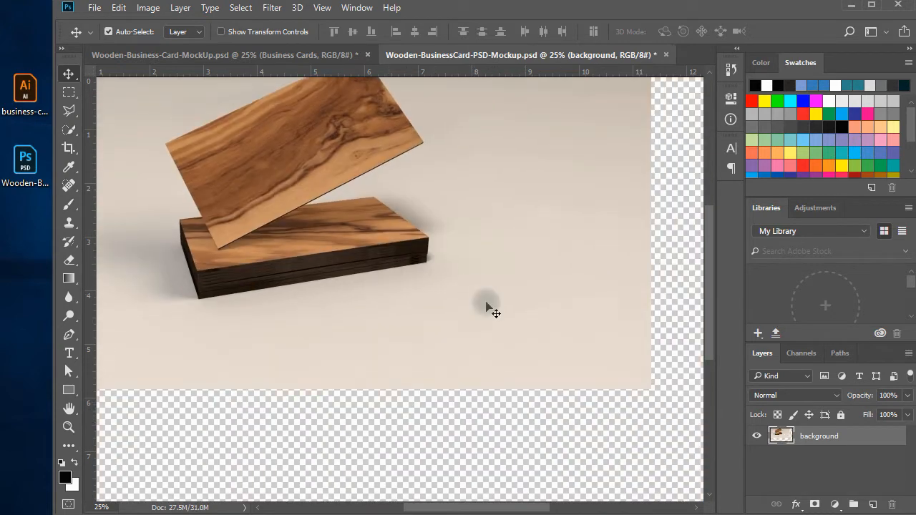
key("ctrl+z")
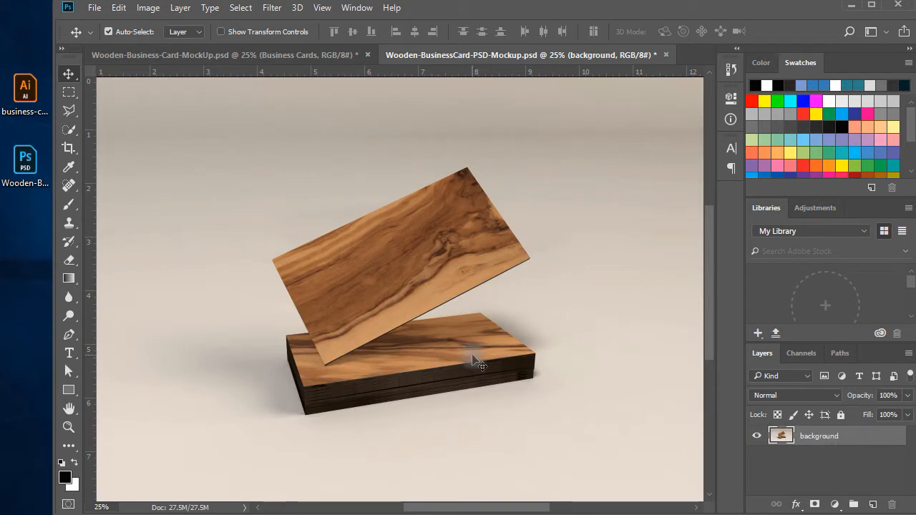
mouse_move(485, 348)
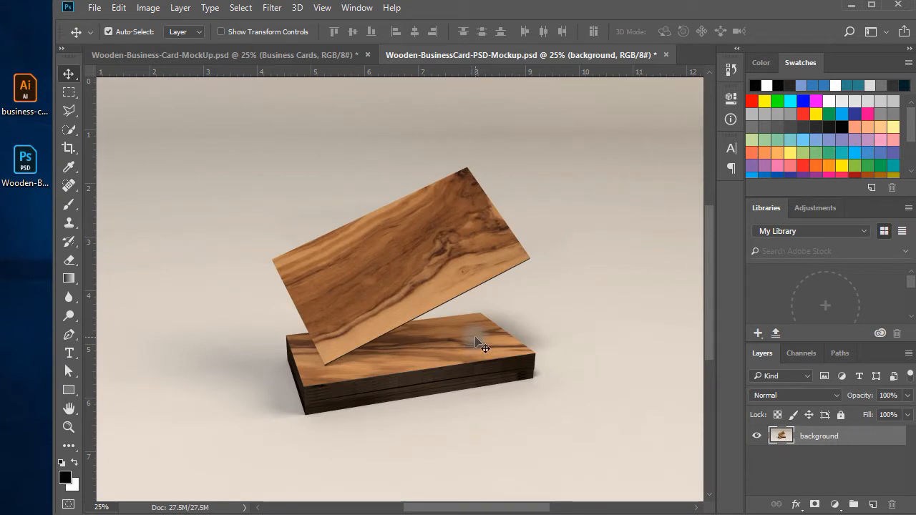
mouse_move(404, 317)
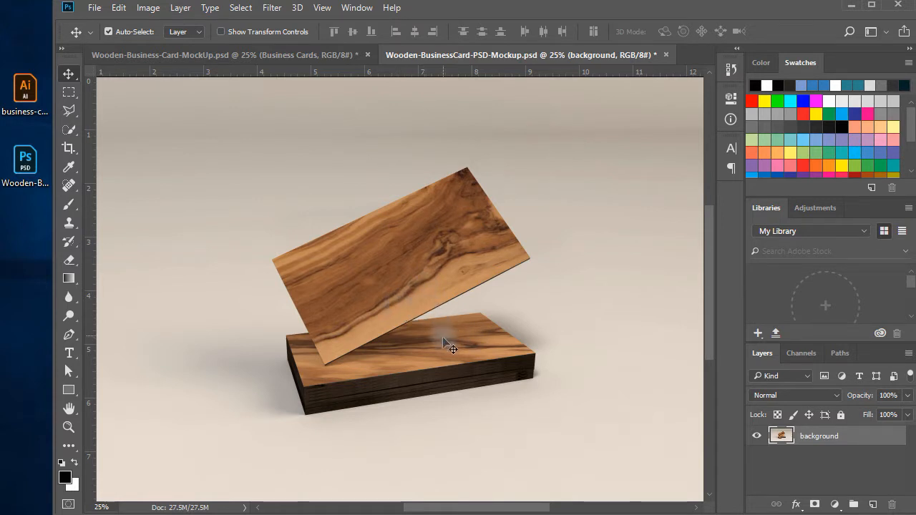
mouse_move(437, 352)
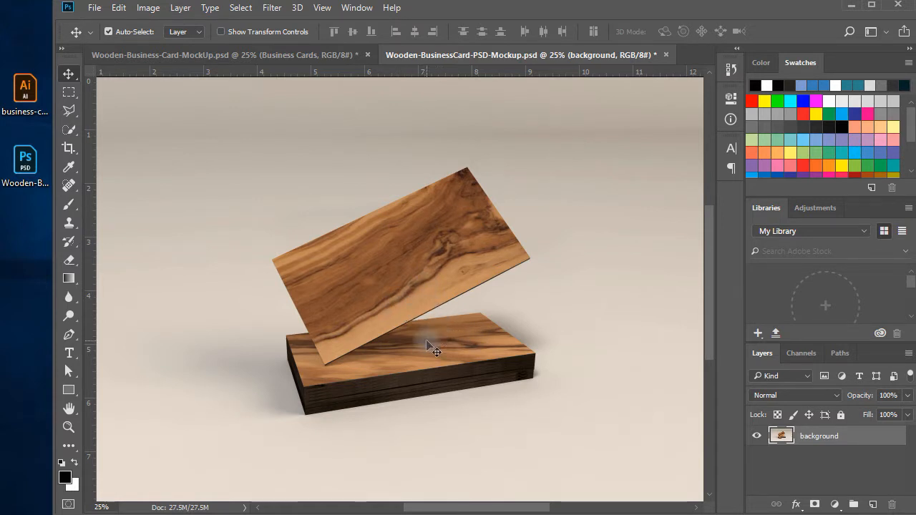
mouse_move(454, 373)
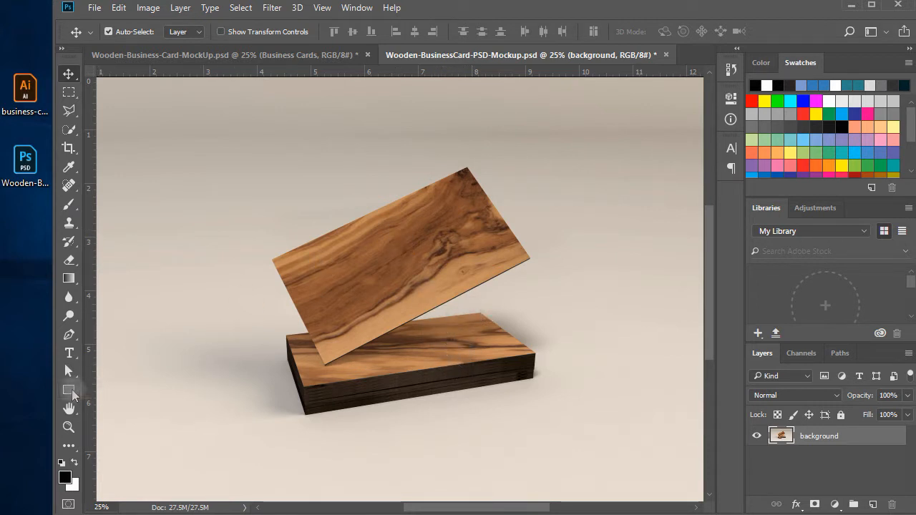
left_click(69, 390)
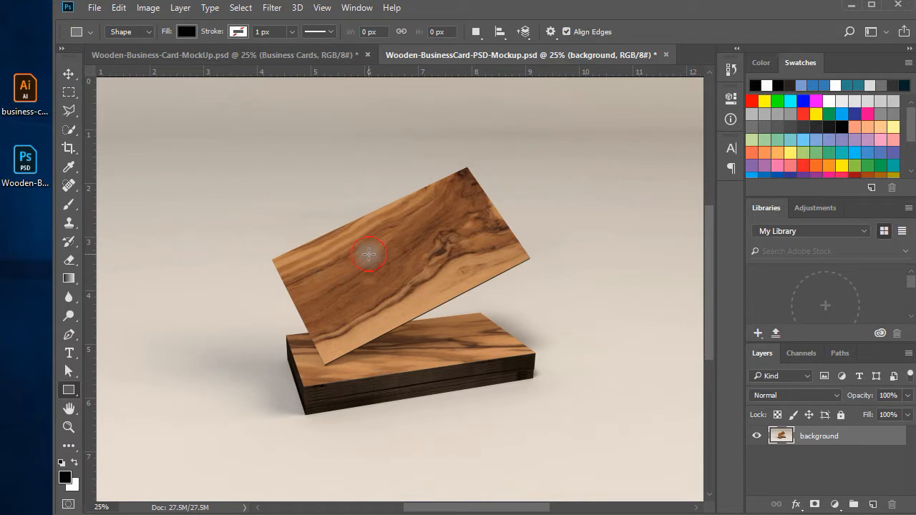
left_click(368, 254)
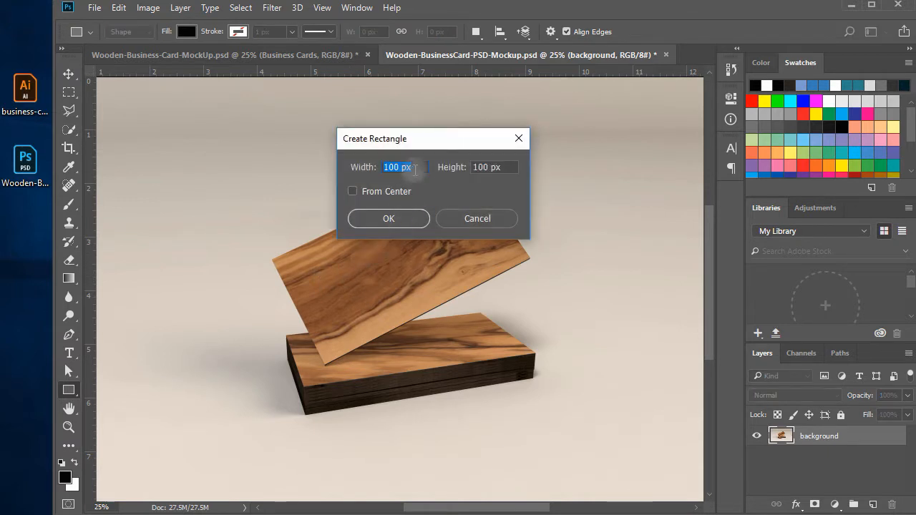
type("3.5")
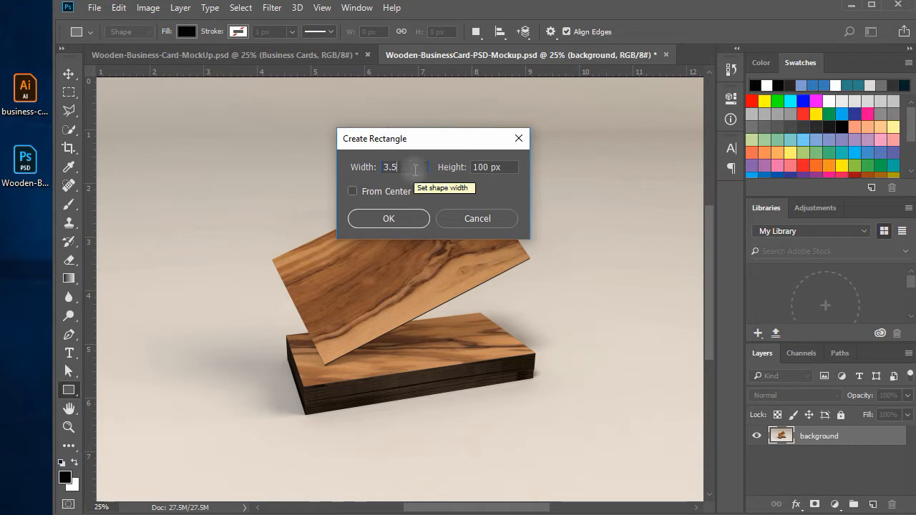
key("Tab")
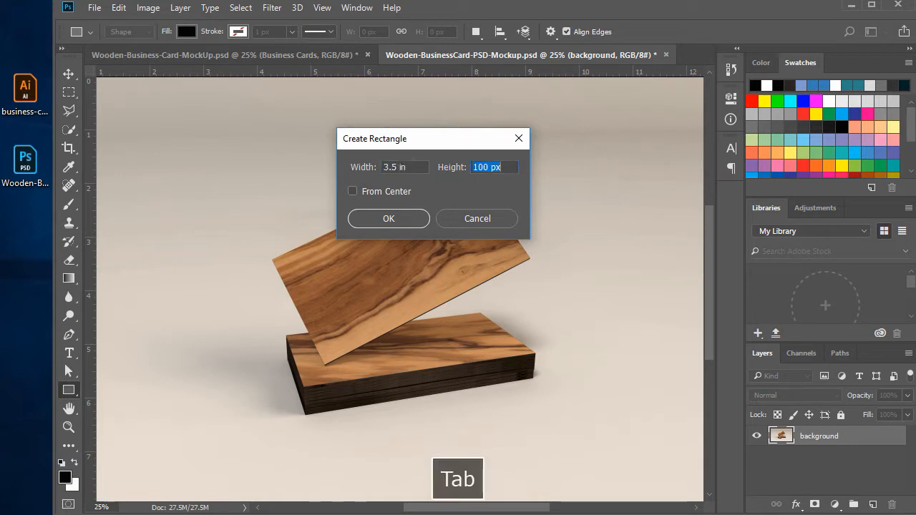
type("2")
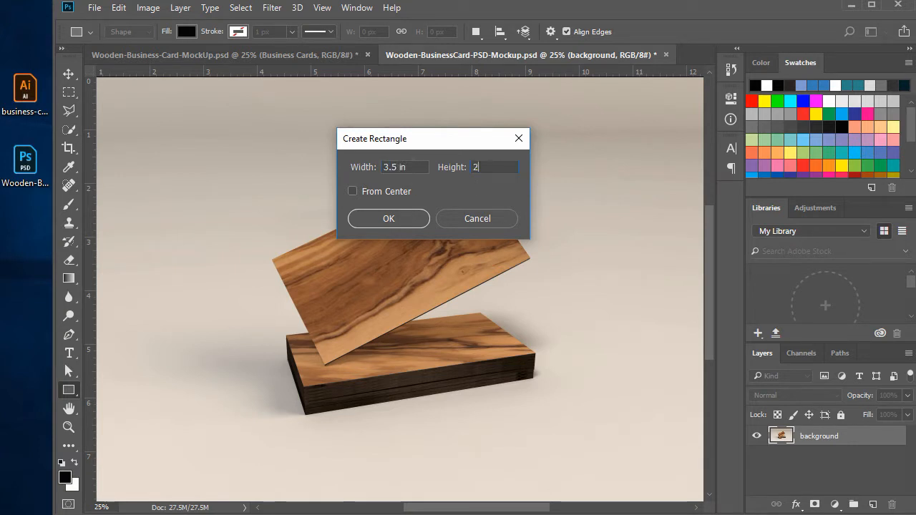
type("in")
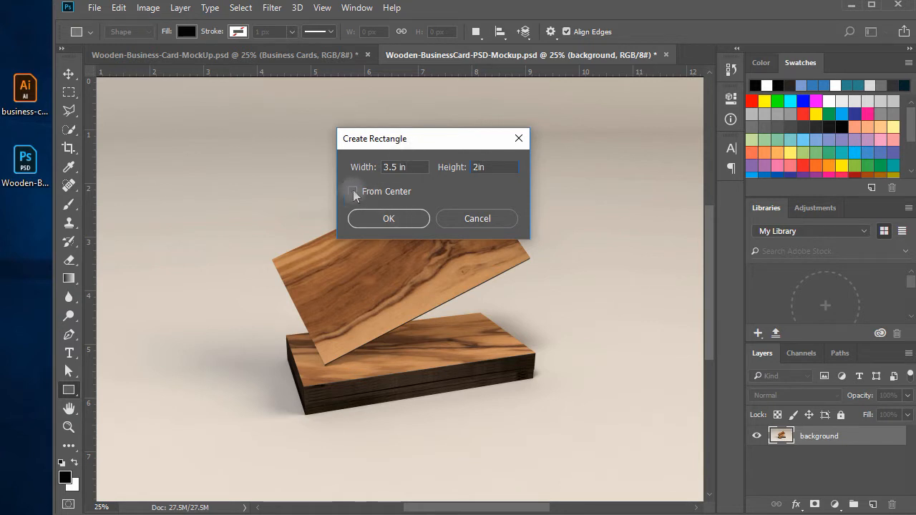
left_click(352, 191)
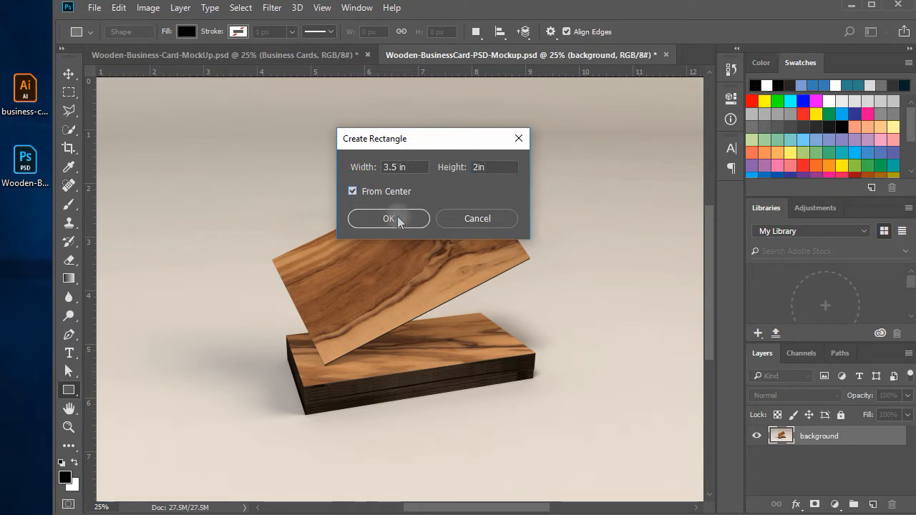
left_click(388, 218)
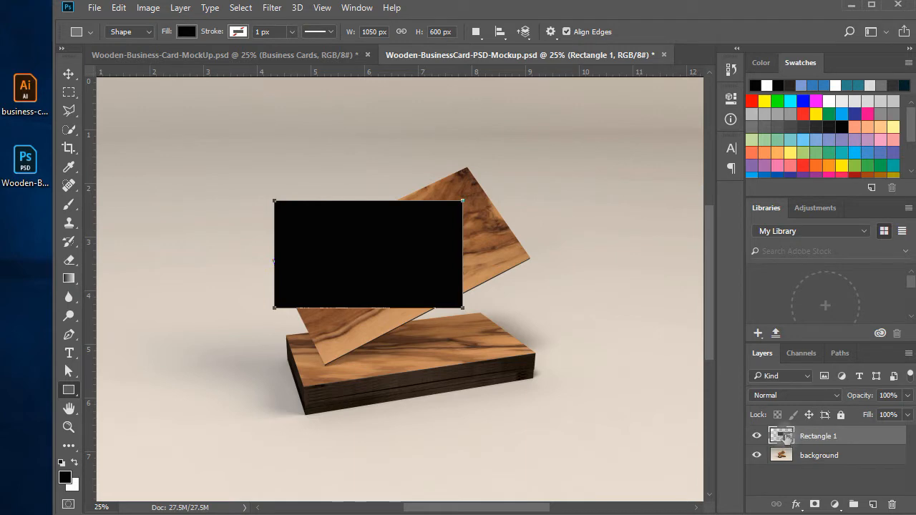
Change the Rectangle 1 shape fill from black to white (#ffffff).
left_click(186, 32)
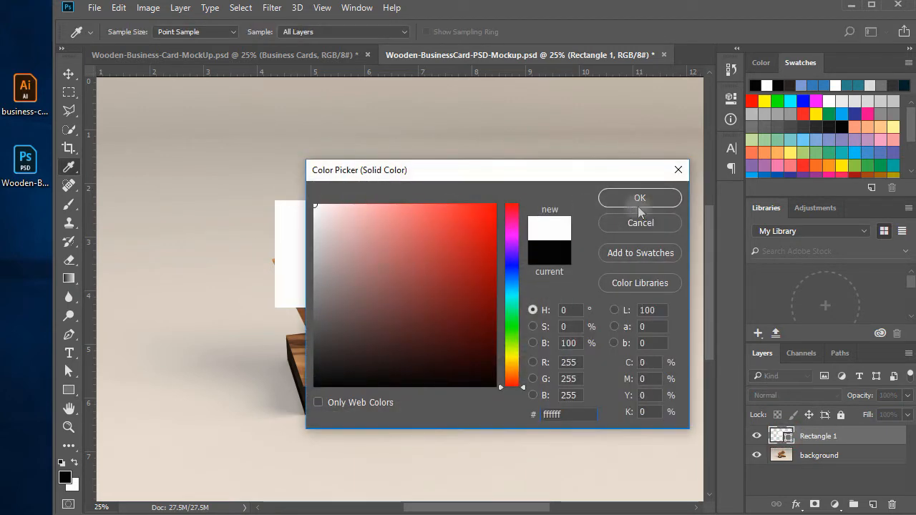
left_click(639, 198)
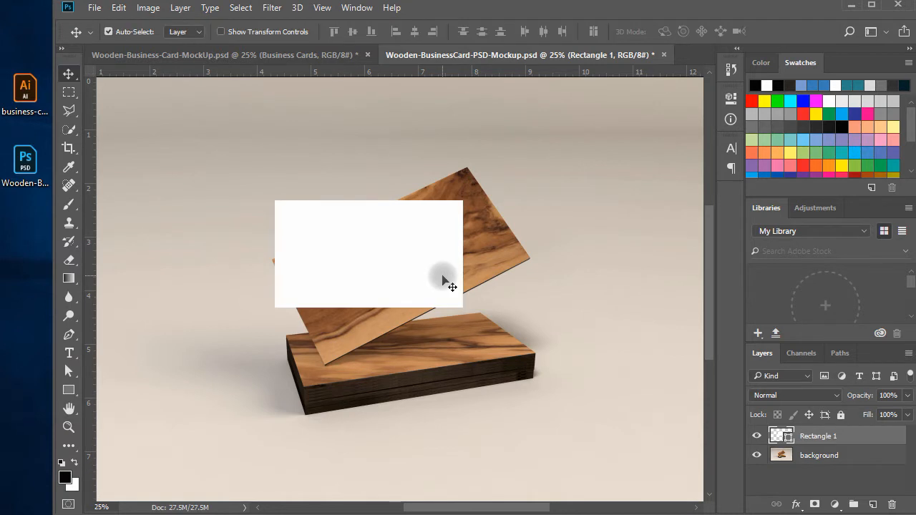
key("ctrl+z")
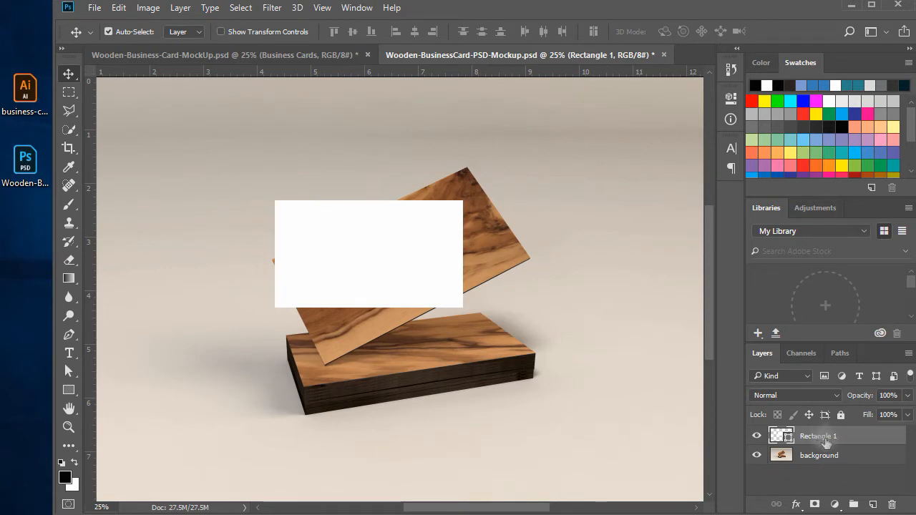
Convert Rectangle 1 to a smart object and rename it business-card-front.
right_click(819, 436)
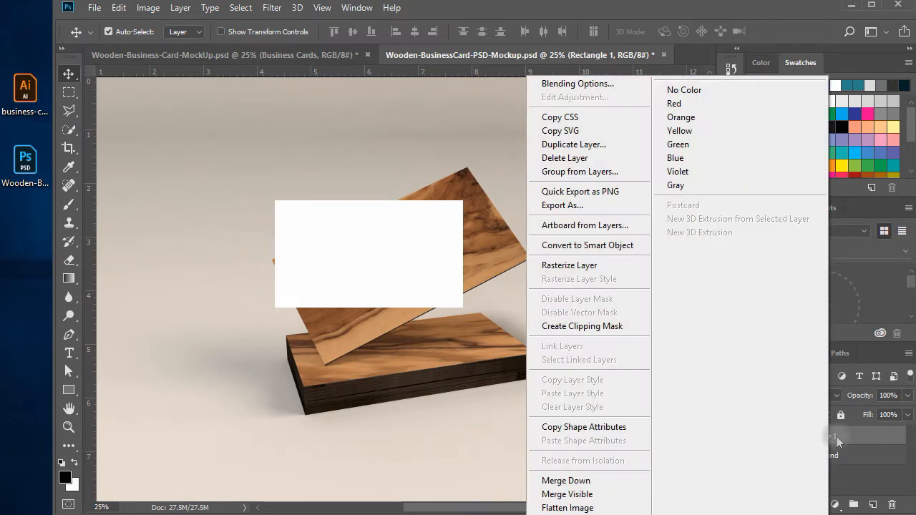
mouse_move(590, 278)
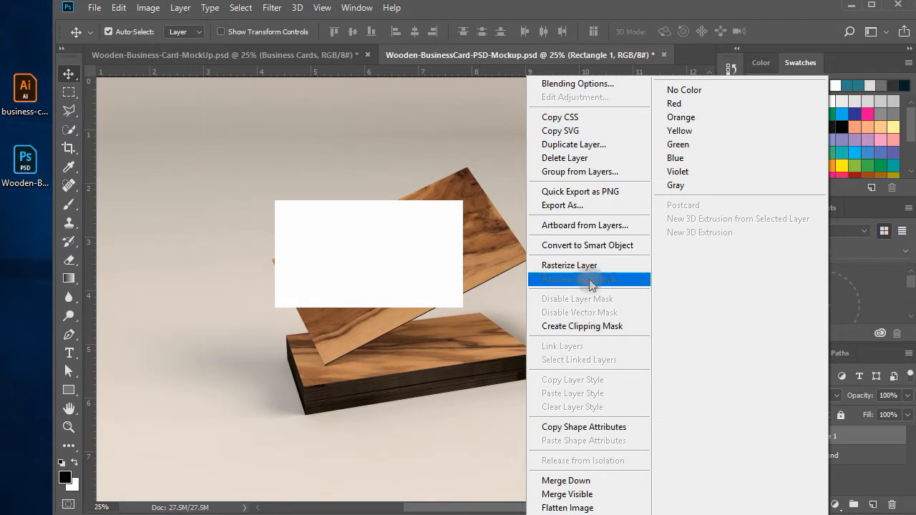
mouse_move(590, 244)
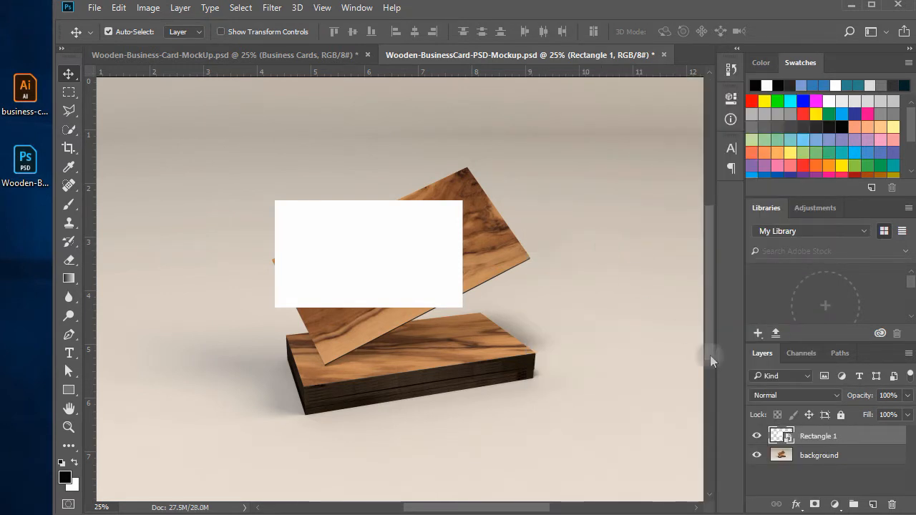
double_click(818, 436)
type("business-card-front")
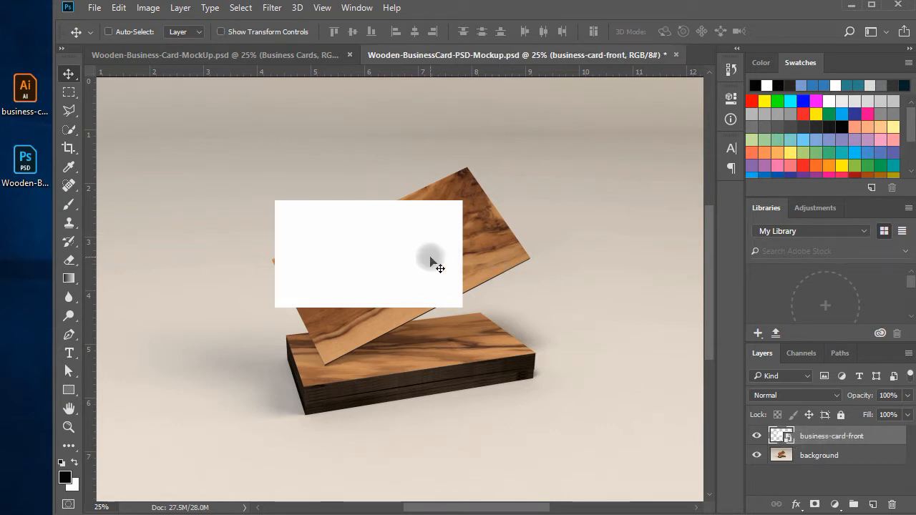
Add centered CARD FRONT text in Copperplate Gothic Bold inside the front smart object and save.
key("ctrl+s")
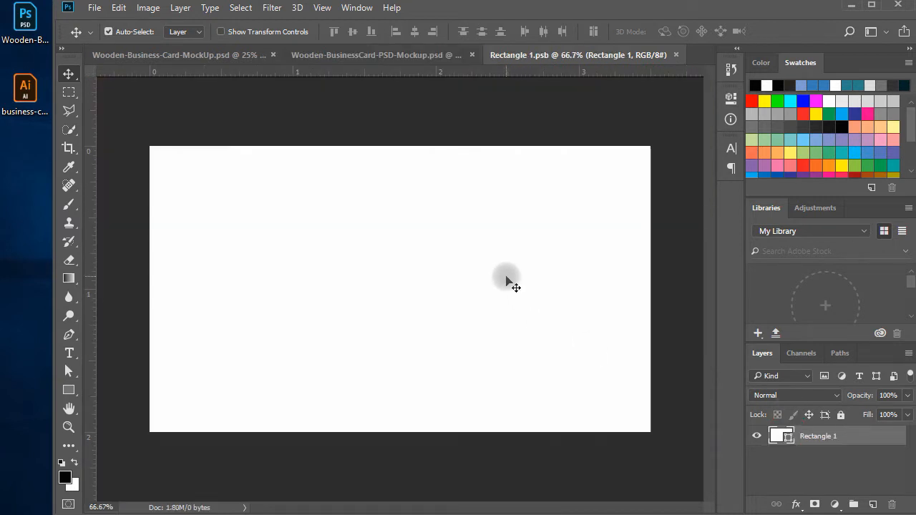
mouse_move(451, 350)
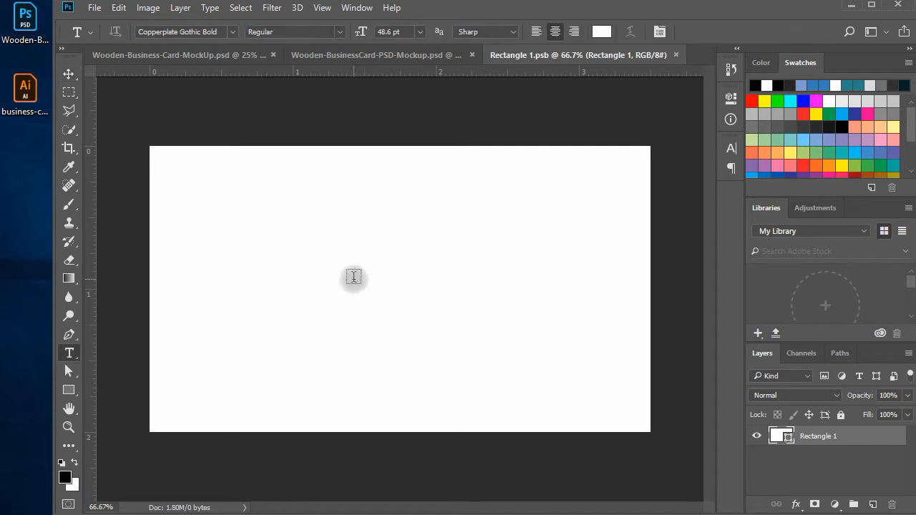
left_click(353, 279)
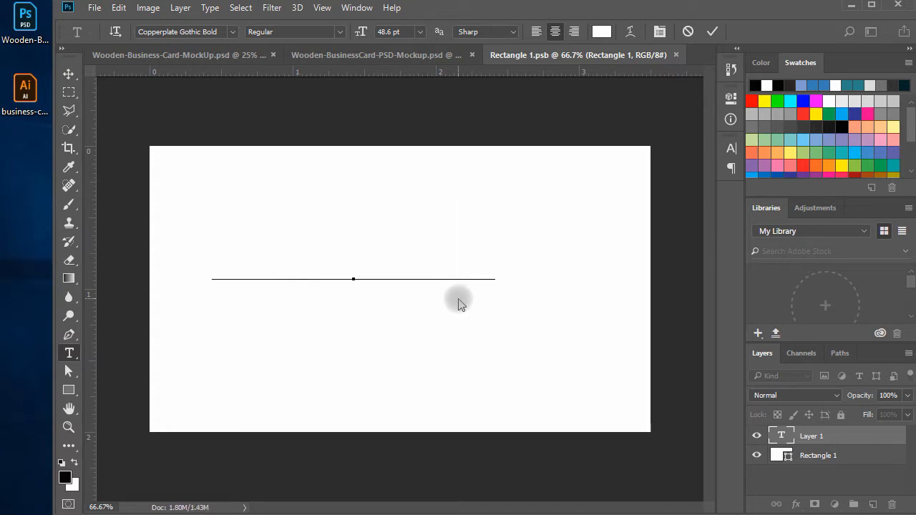
key("ctrl+a")
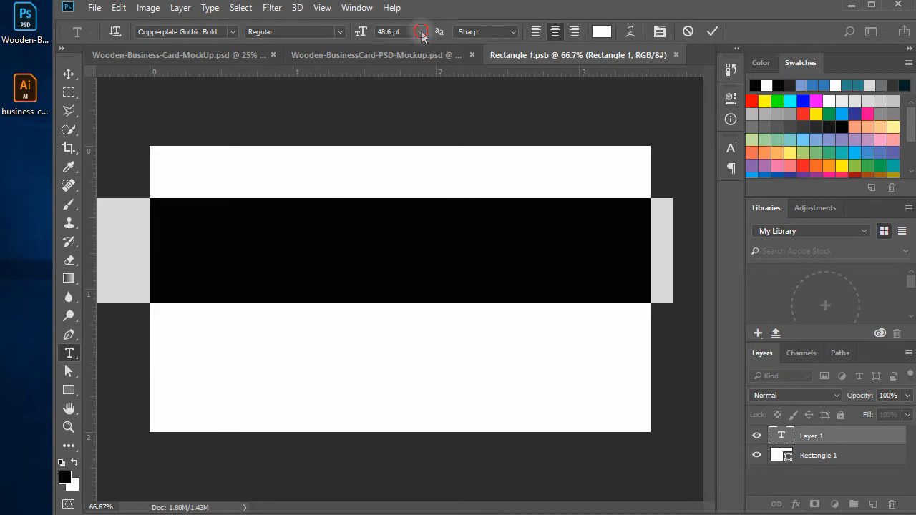
left_click(421, 31)
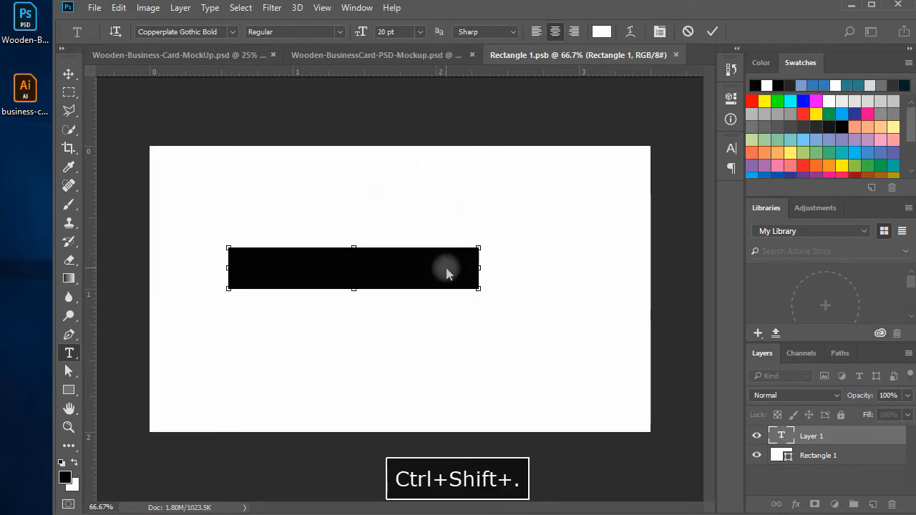
left_click(601, 31)
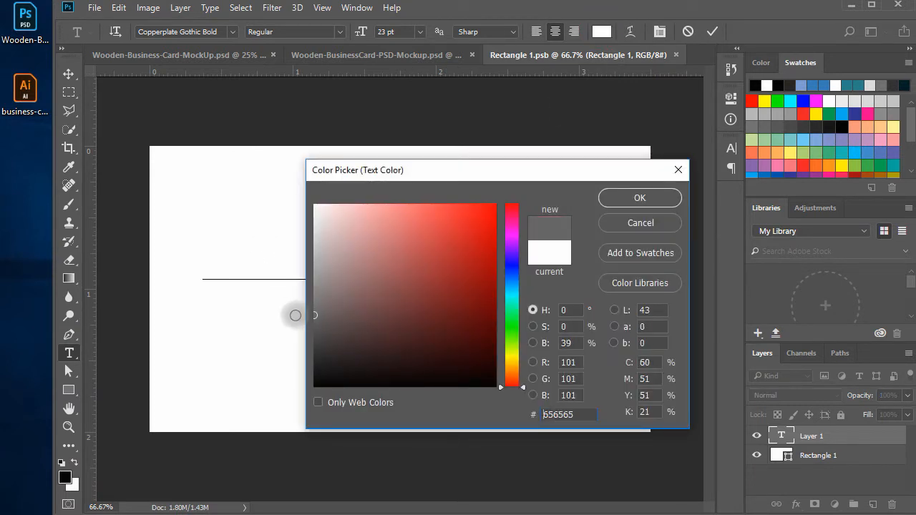
left_click(639, 198)
type("Card Front")
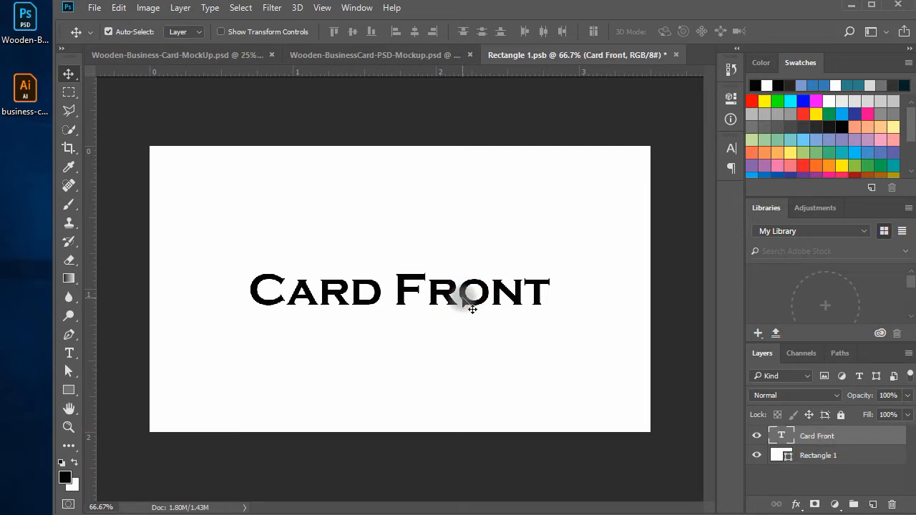
key("ctrl+a")
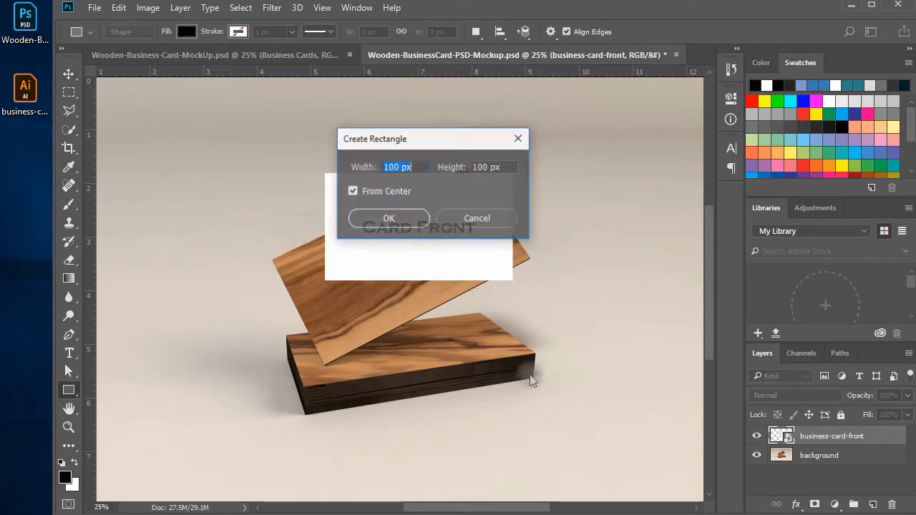
Create a white 3.5 × 2 inch rectangle over the lower card stack.
type("3")
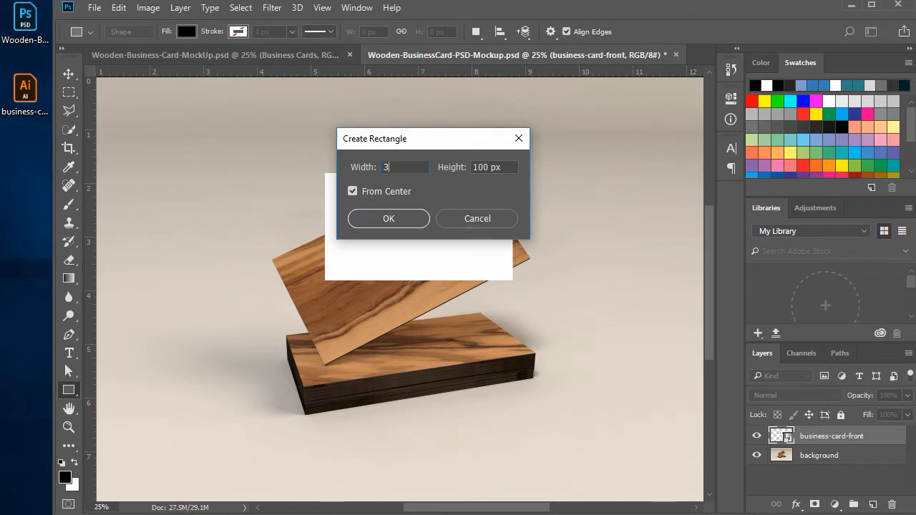
key("Tab")
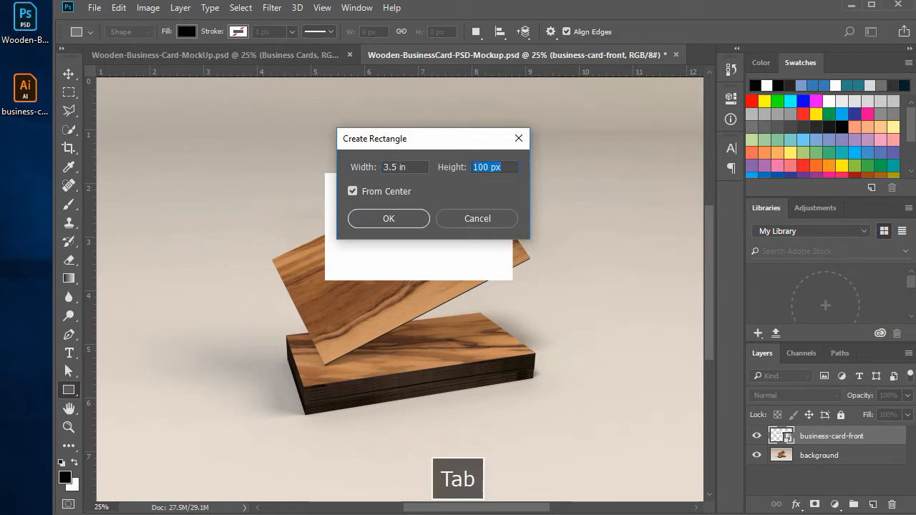
type("2in")
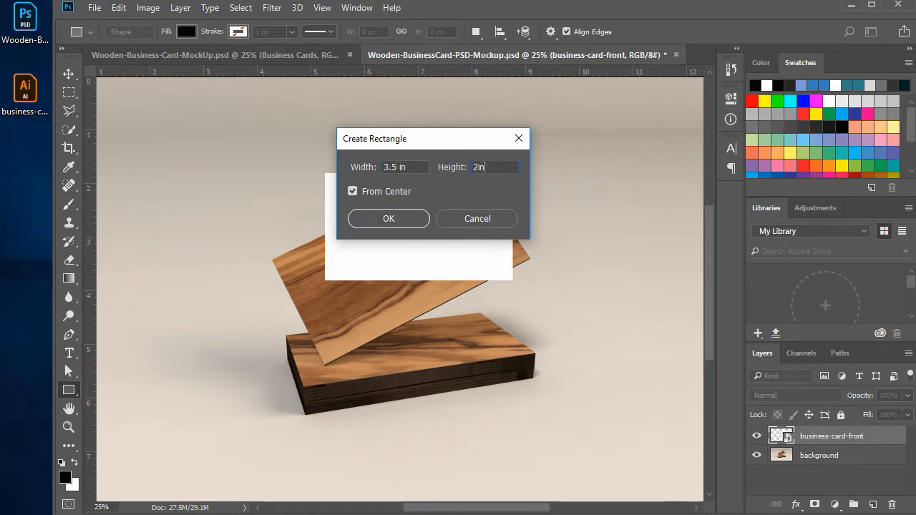
left_click(388, 218)
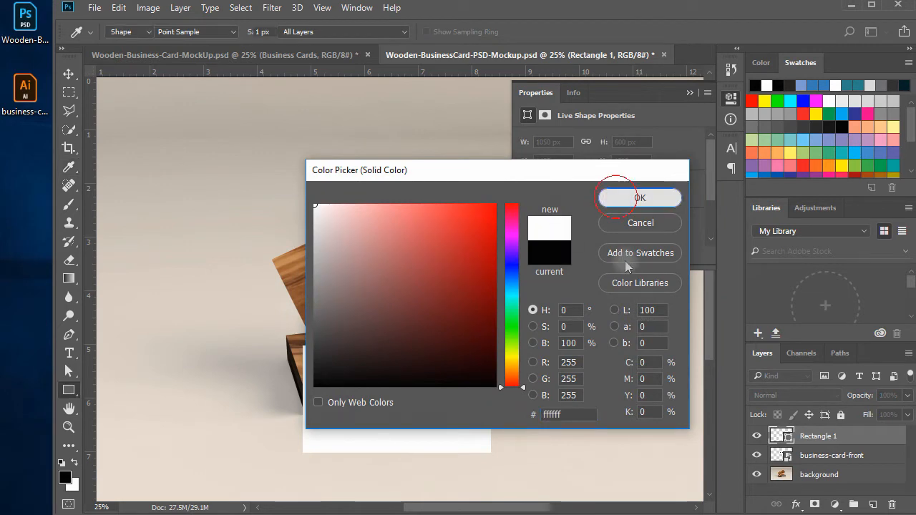
left_click(640, 197)
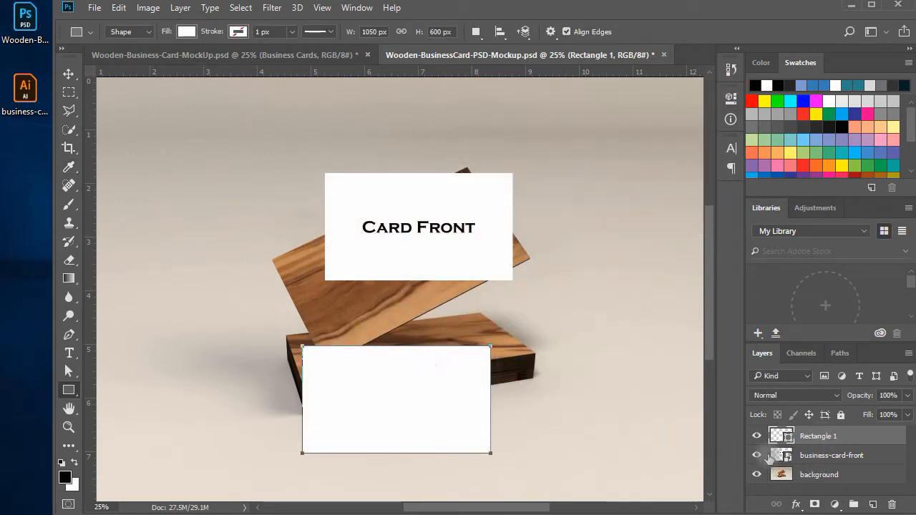
Turn the new Rectangle 1 into a smart object named business-card-back.
right_click(818, 436)
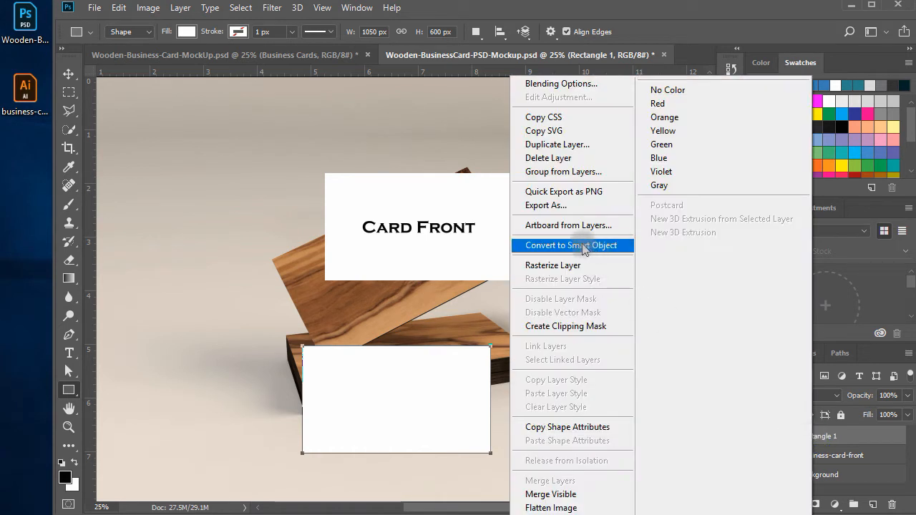
left_click(565, 245)
type("business-card-back")
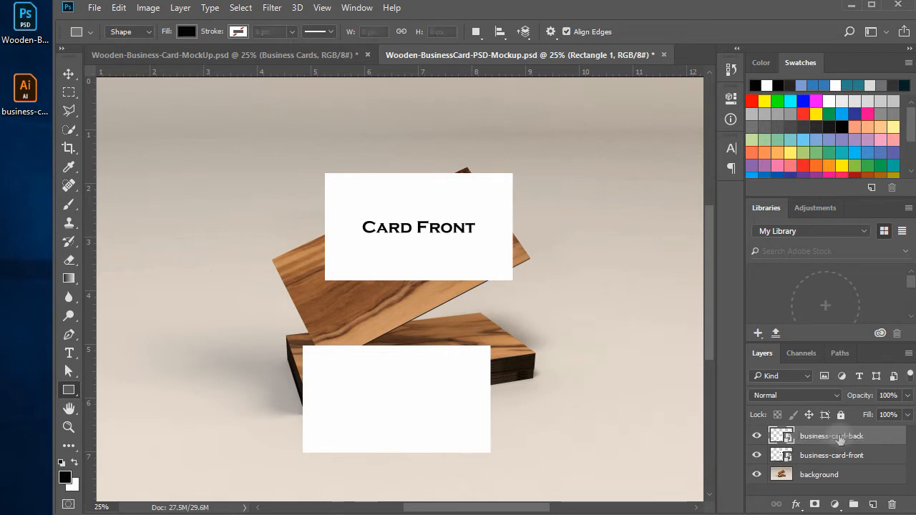
Add CARD BACK text to the back smart object, save, and move the front placeholder lower.
double_click(781, 435)
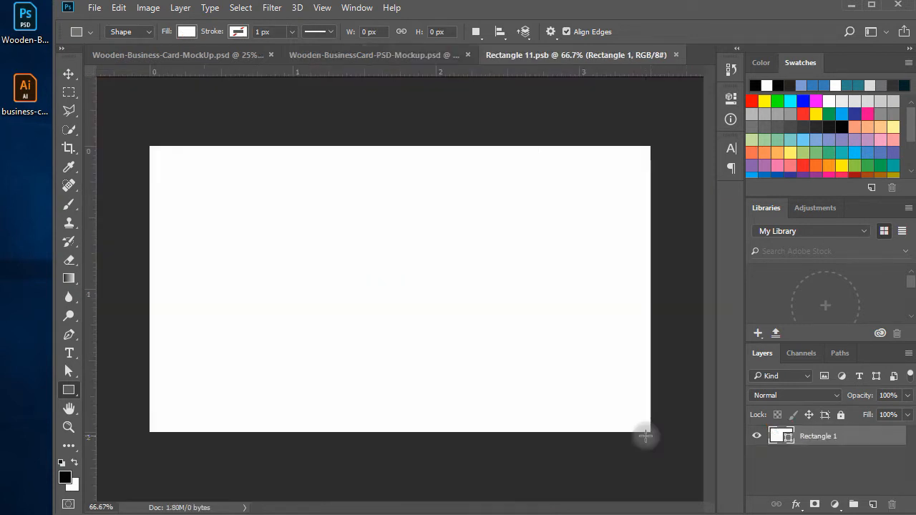
left_click(68, 352)
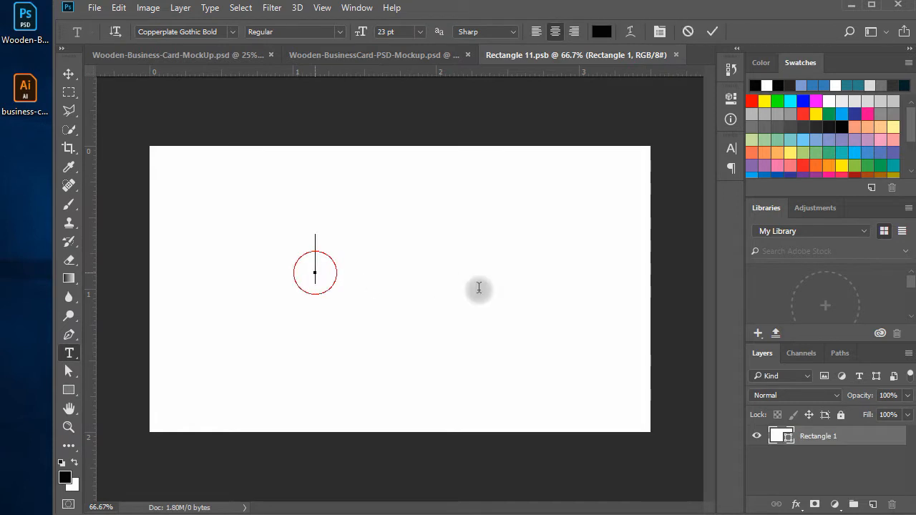
type("CARD BACK")
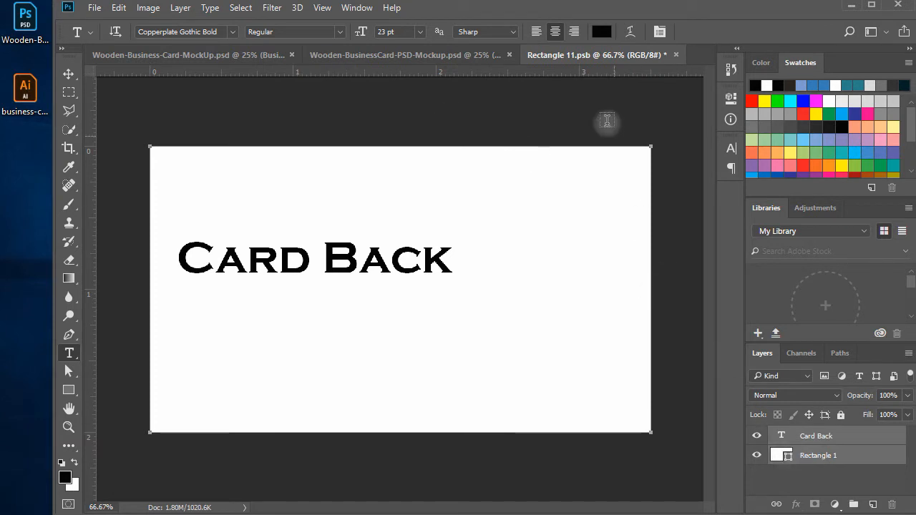
left_click(69, 74)
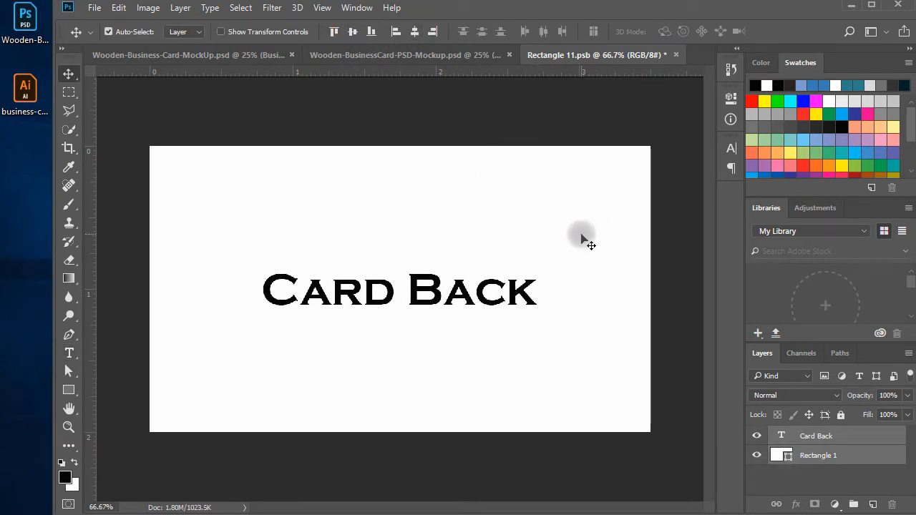
left_click(675, 55)
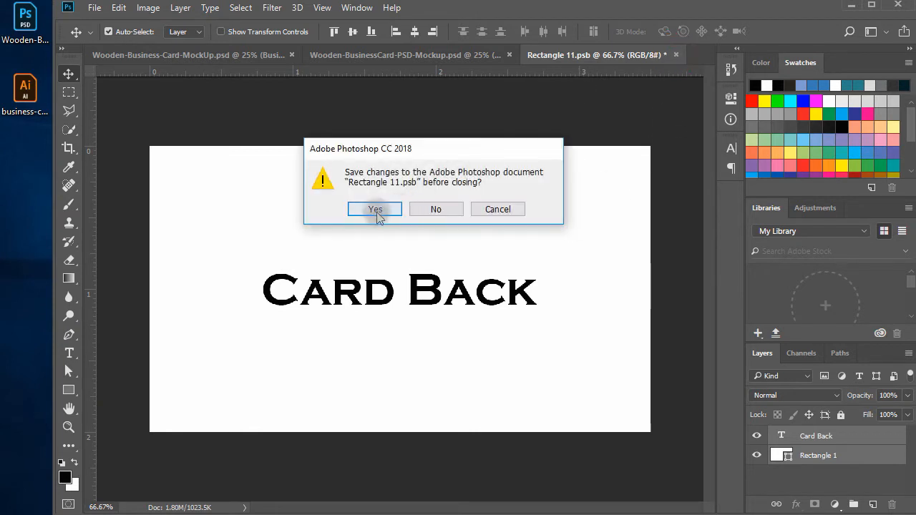
left_click(375, 210)
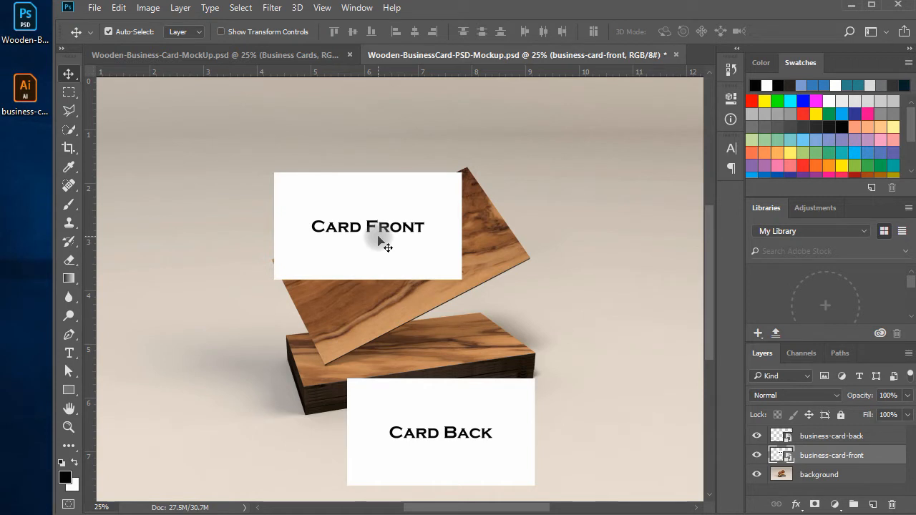
left_click_drag(367, 225, 426, 282)
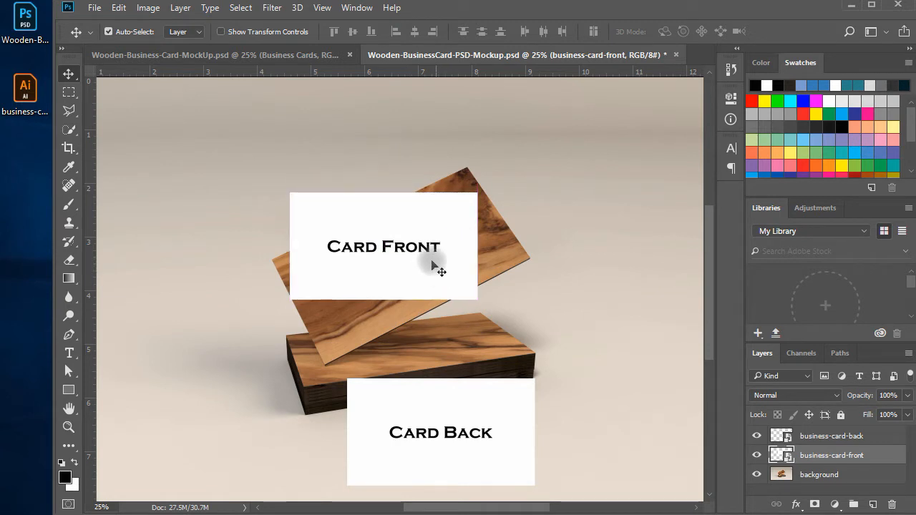
mouse_move(414, 279)
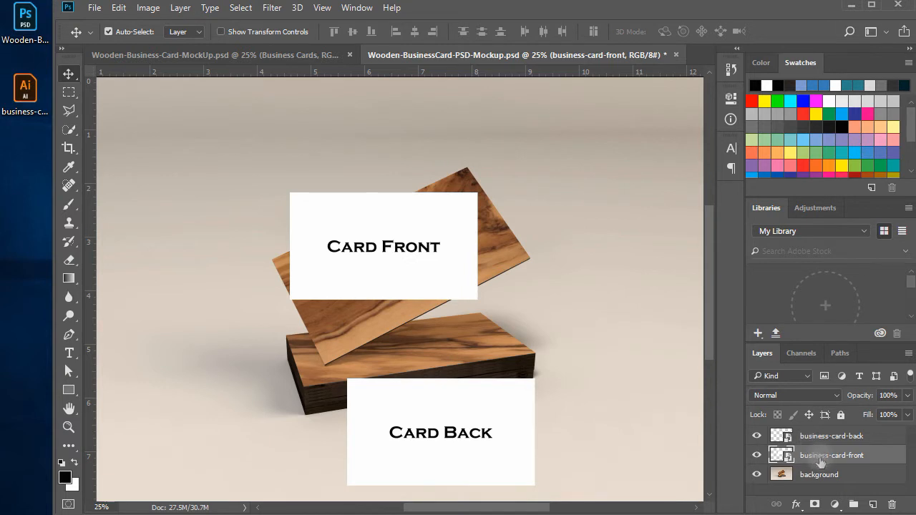
left_click(831, 436)
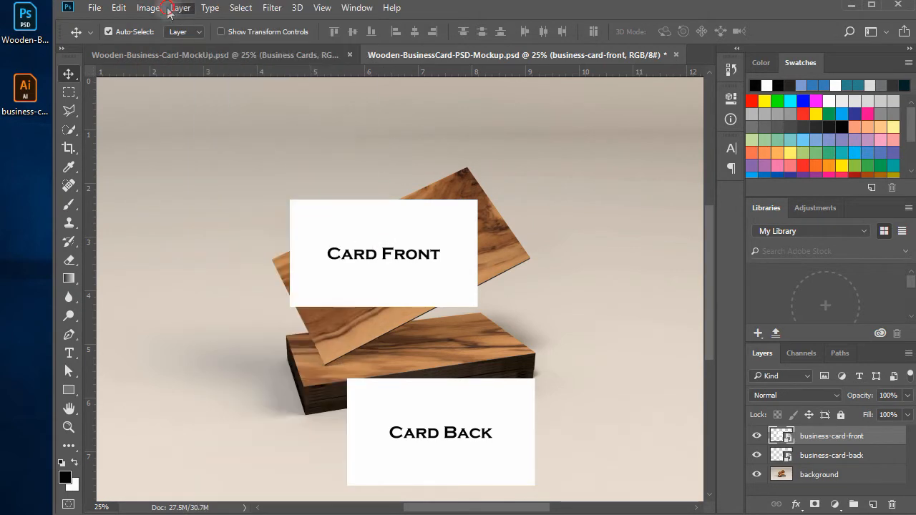
Distort business-card-front so its four corners match the tilted wooden front card.
left_click(119, 8)
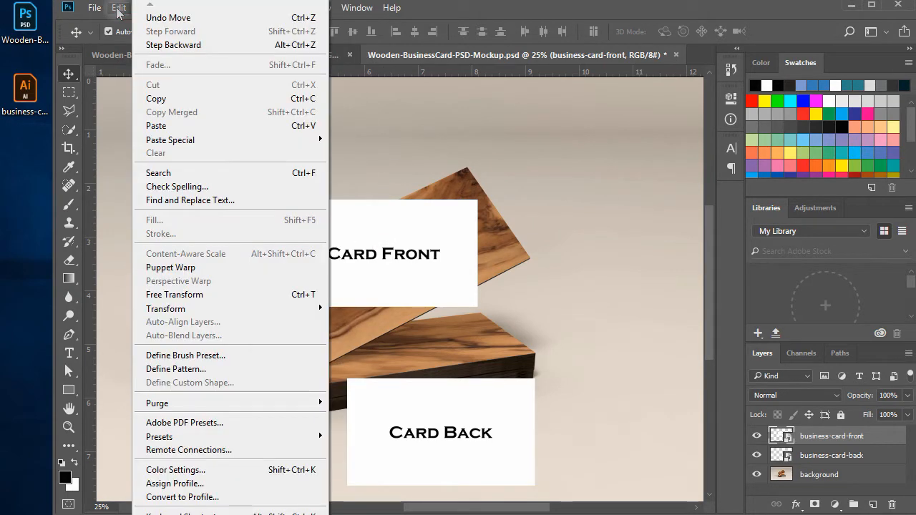
mouse_move(165, 308)
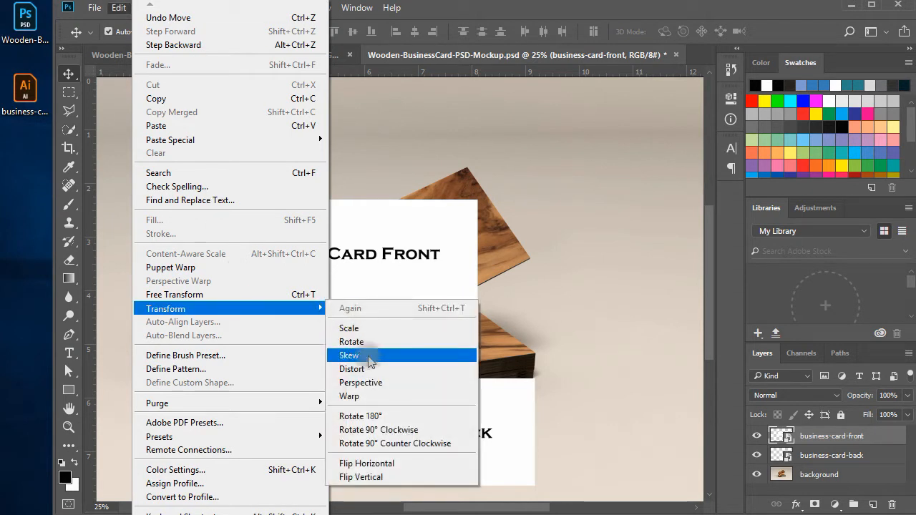
mouse_move(352, 369)
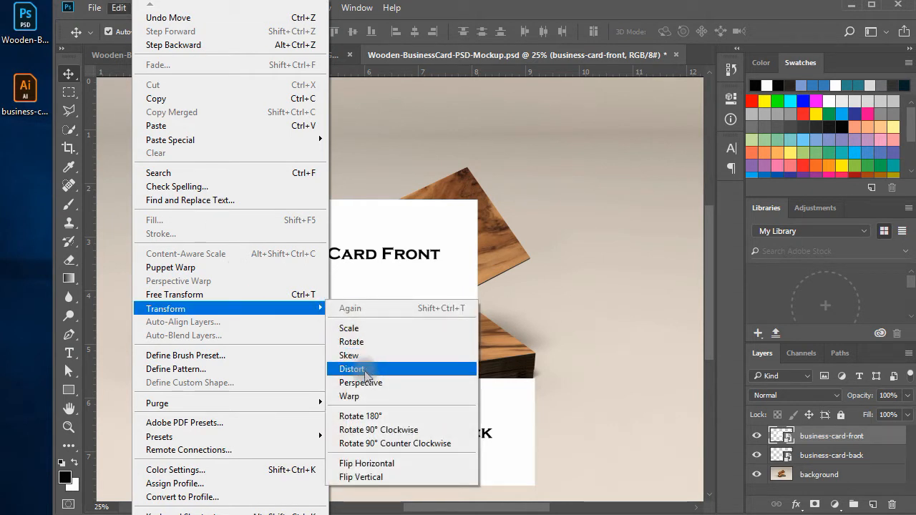
left_click(351, 369)
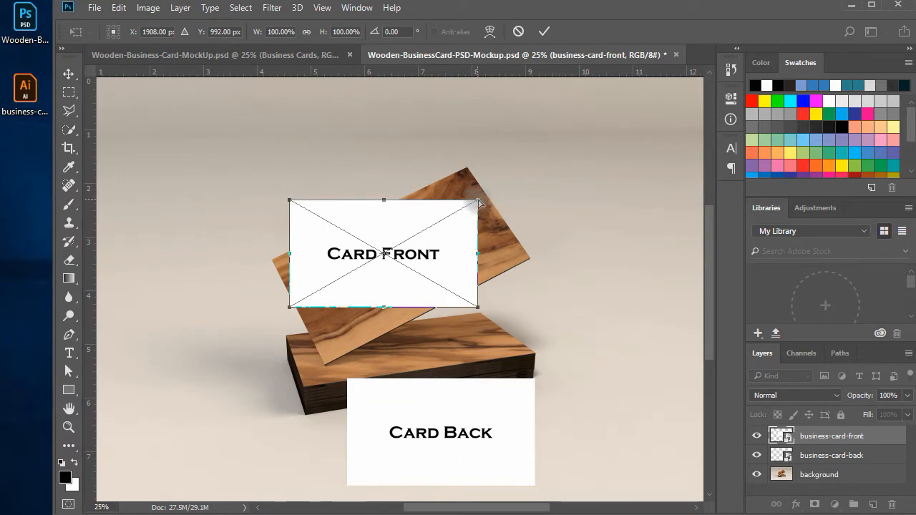
key("ctrl+space")
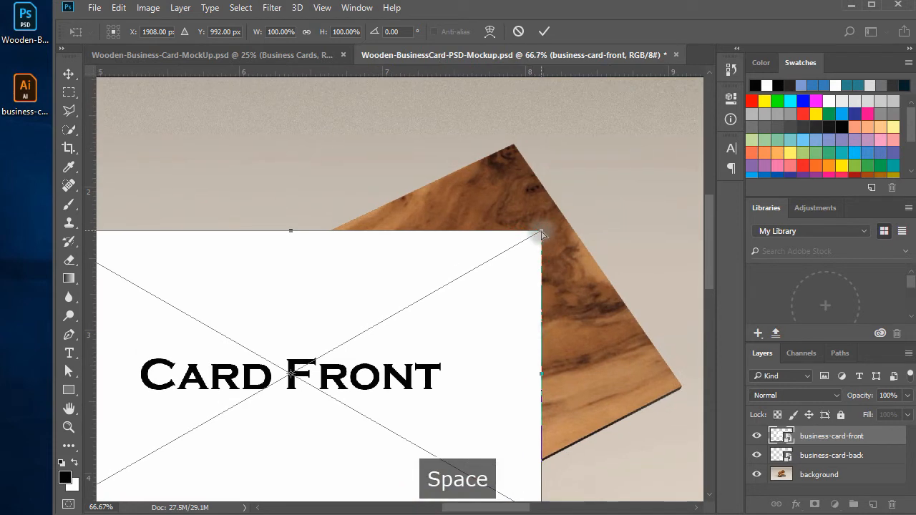
left_click_drag(542, 235, 517, 152)
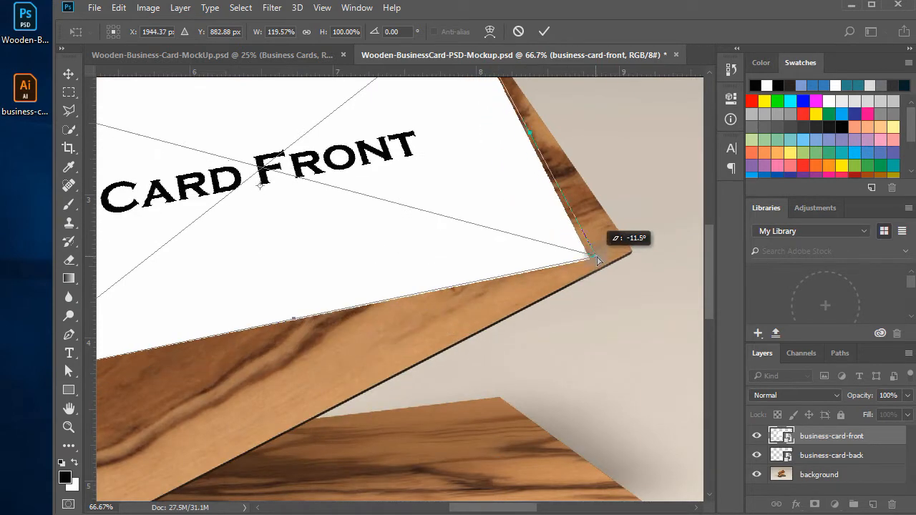
left_click_drag(598, 262, 630, 255)
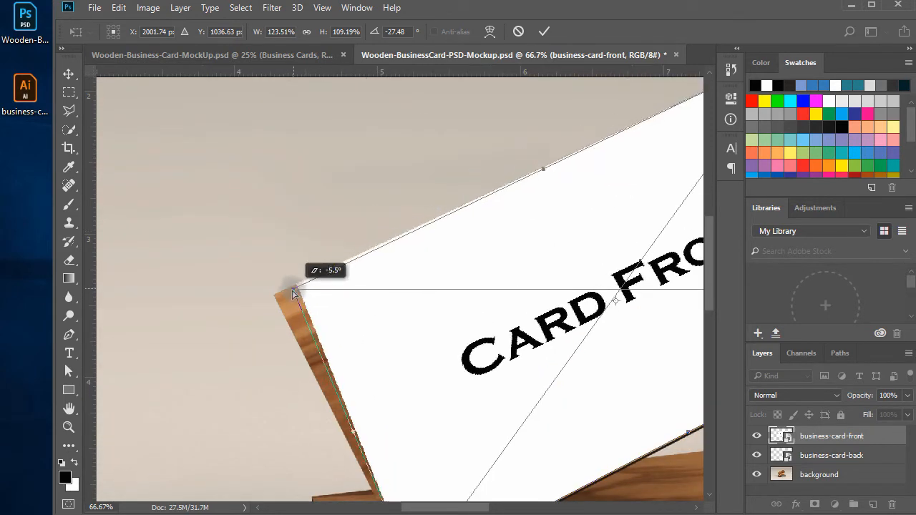
left_click_drag(294, 293, 278, 298)
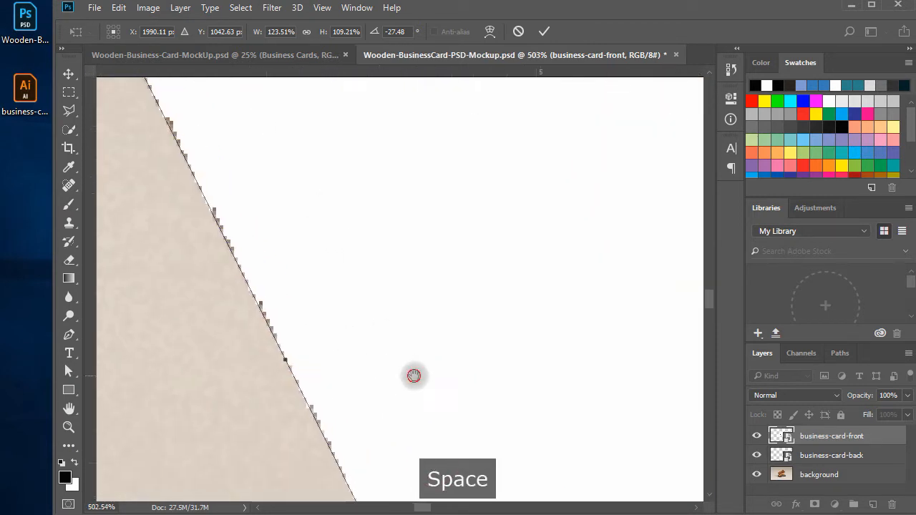
left_click_drag(414, 376, 359, 294)
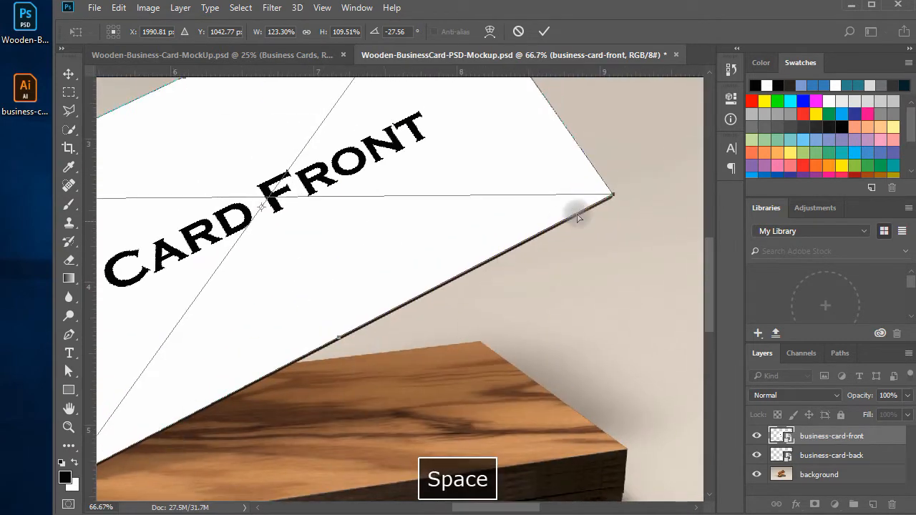
left_click(442, 308)
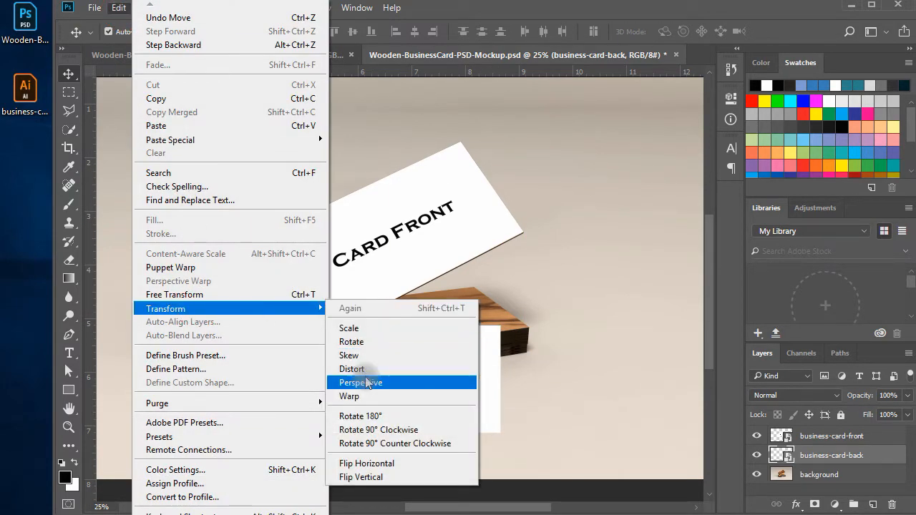
Distort business-card-back, snapping its corners onto the top of the wooden card stack.
left_click(360, 383)
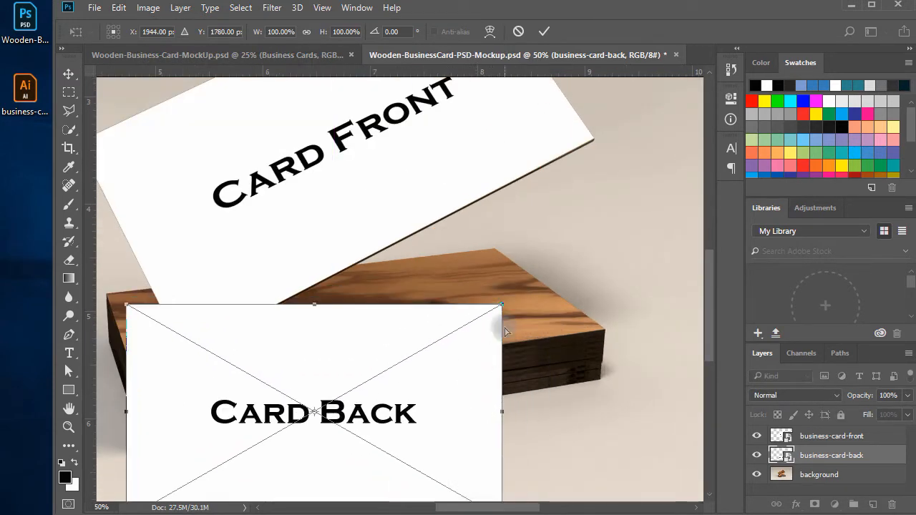
left_click_drag(502, 304, 498, 254)
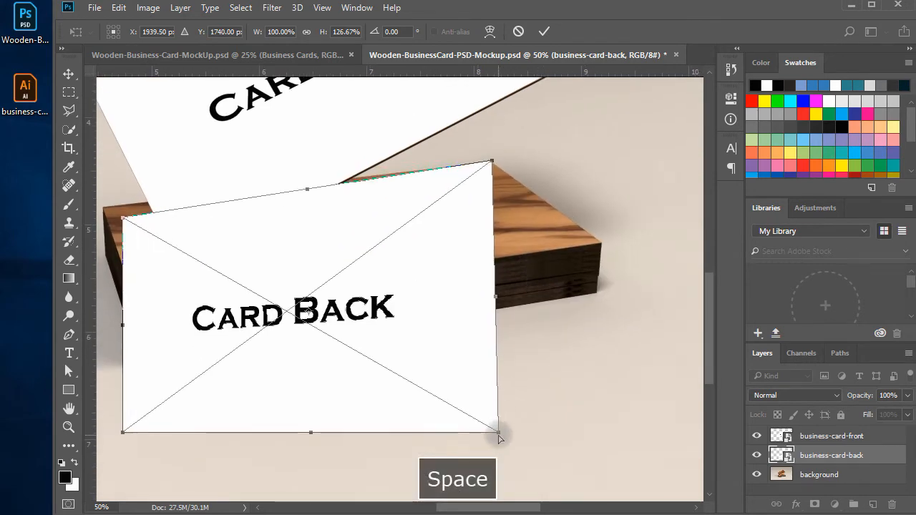
left_click_drag(500, 437, 605, 247)
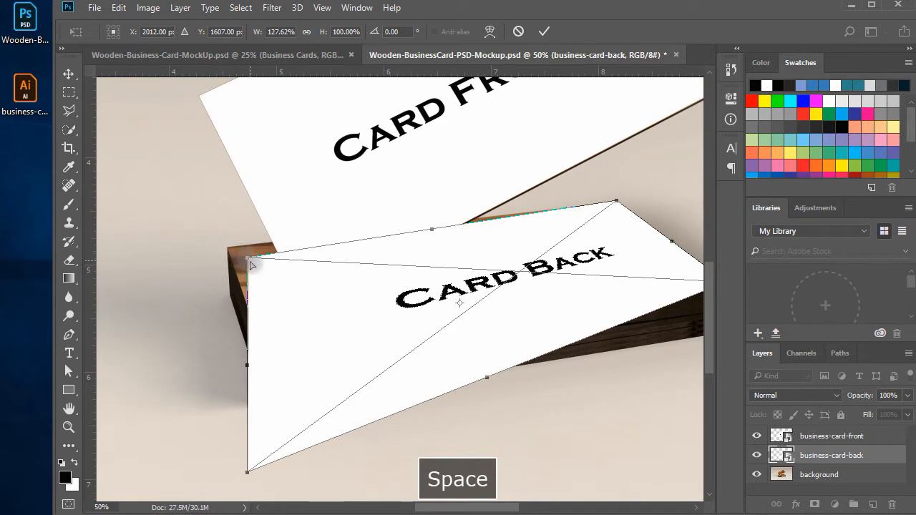
left_click_drag(247, 257, 233, 251)
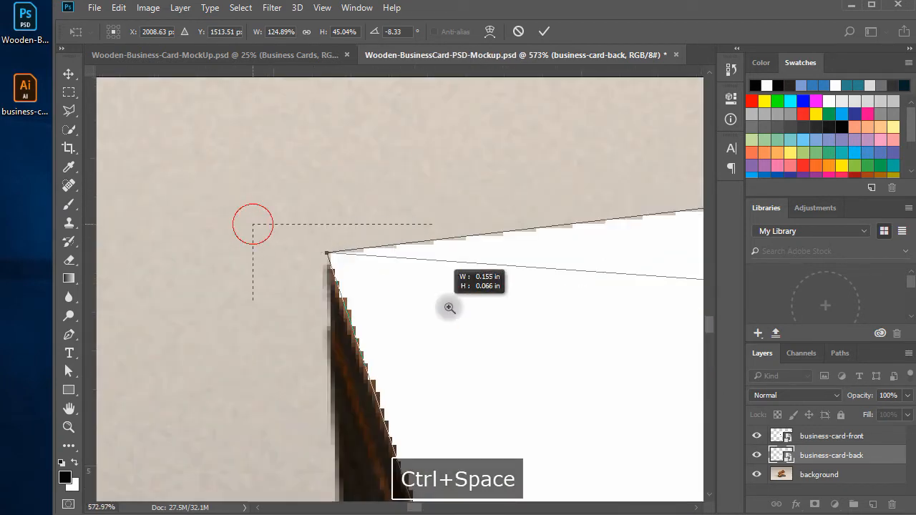
left_click(450, 307)
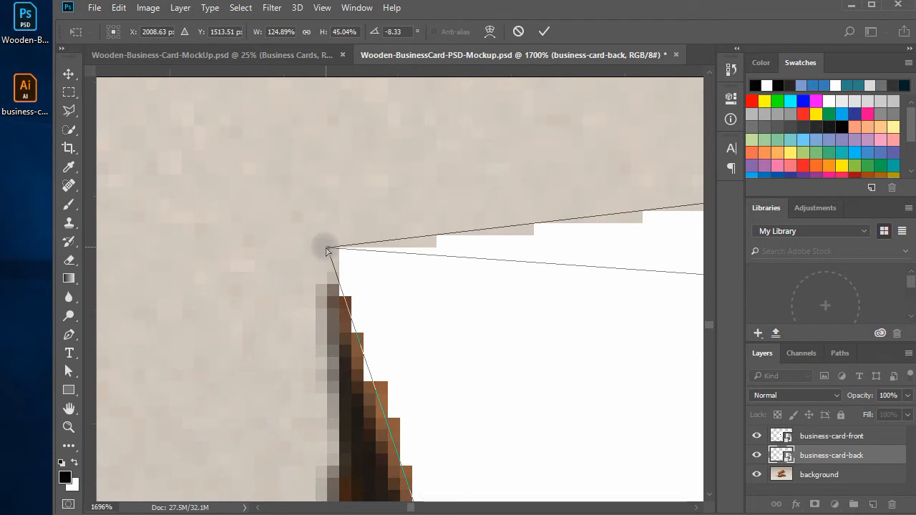
left_click_drag(326, 249, 344, 282)
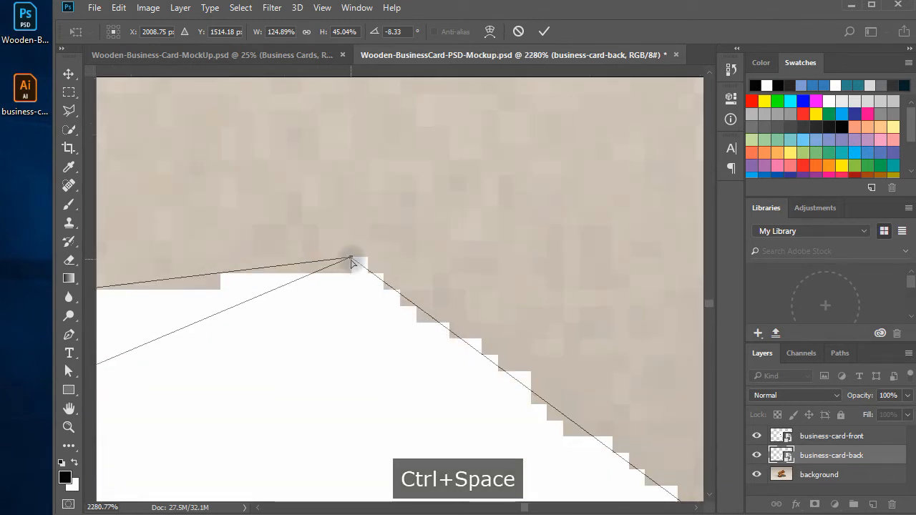
left_click_drag(351, 262, 305, 336)
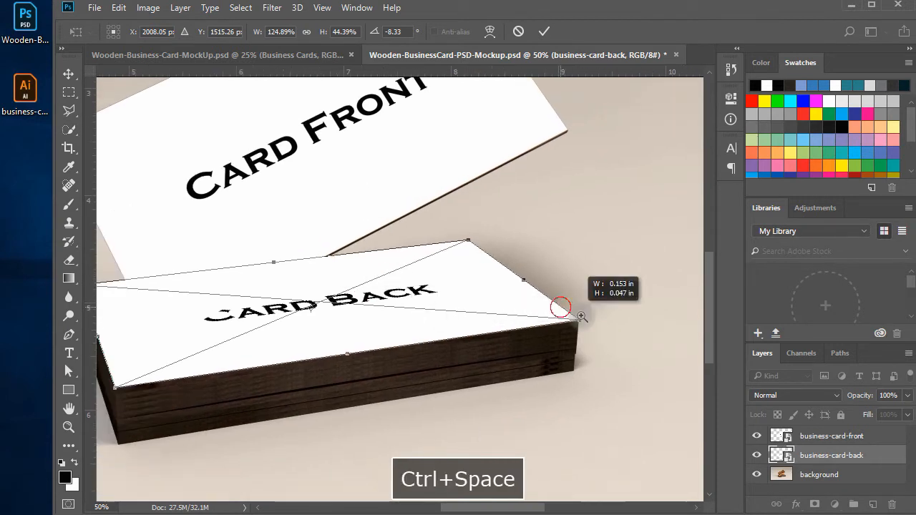
left_click(561, 307)
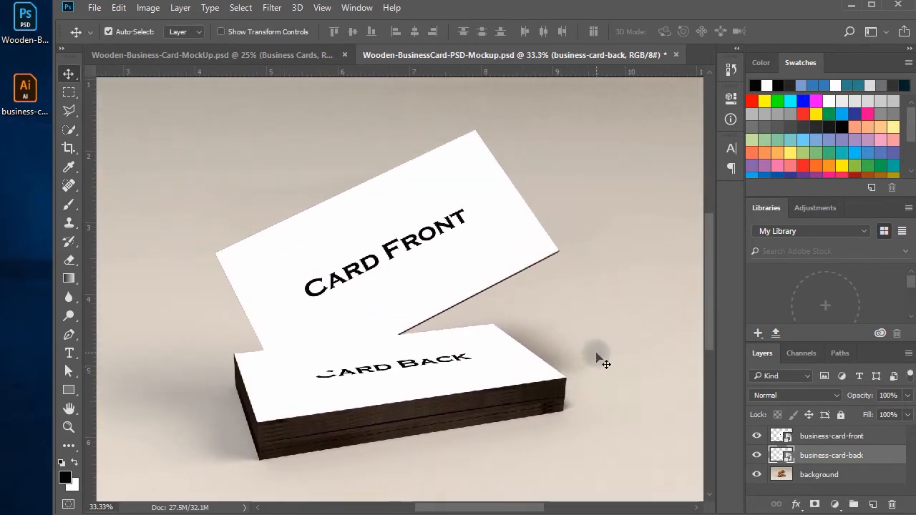
Give business-card-front and business-card-back Overlay blending with 80% opacity.
left_click(832, 436)
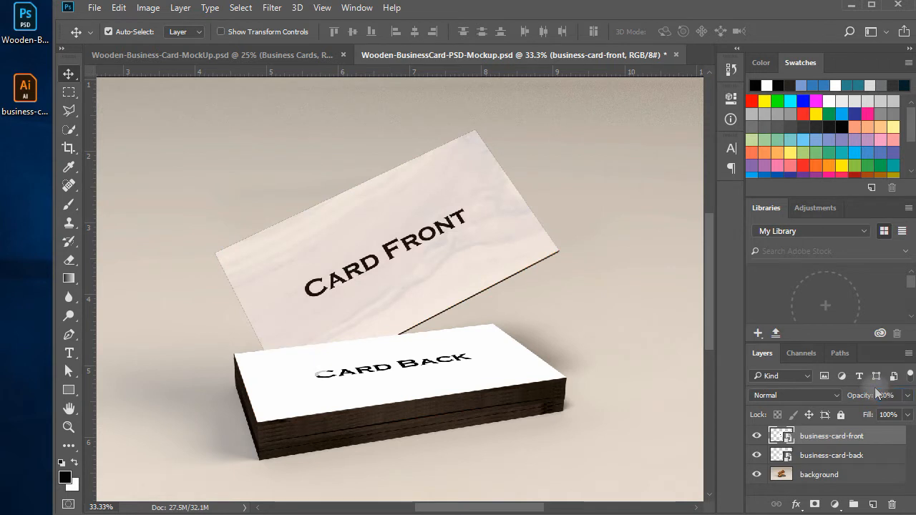
left_click(831, 455)
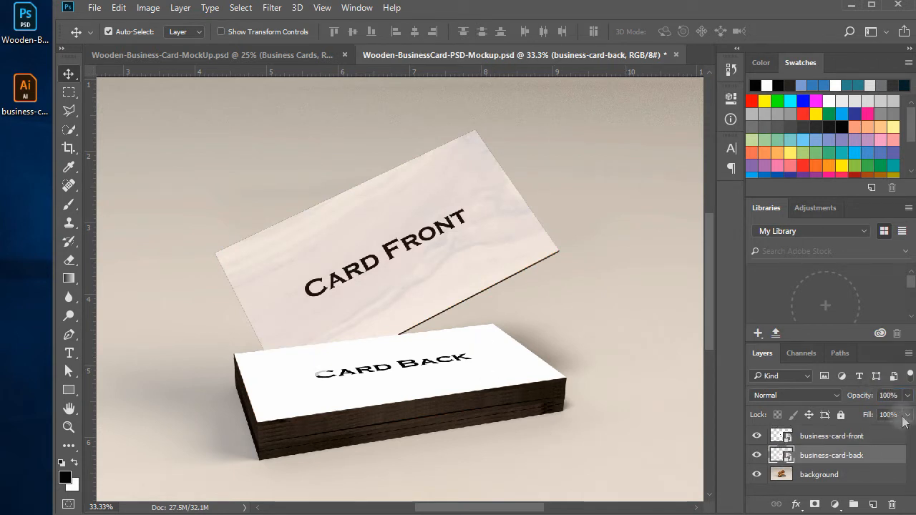
left_click(887, 395)
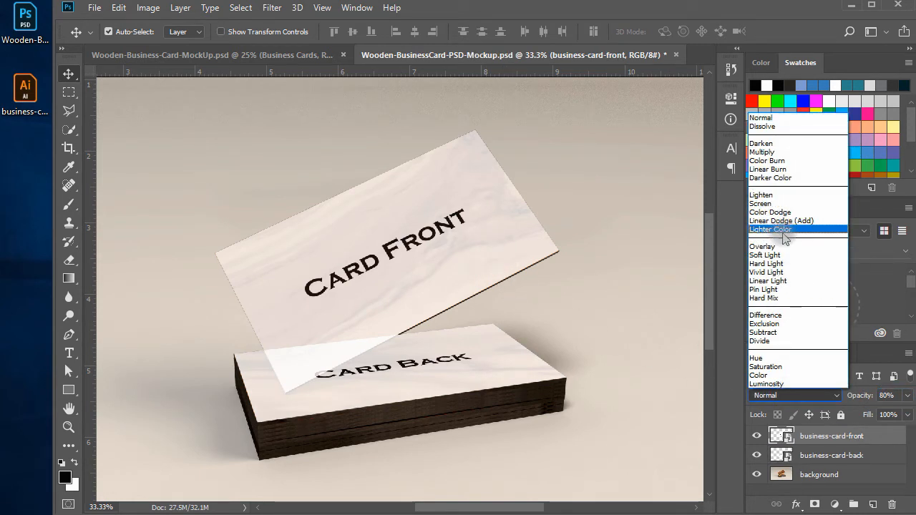
left_click(763, 246)
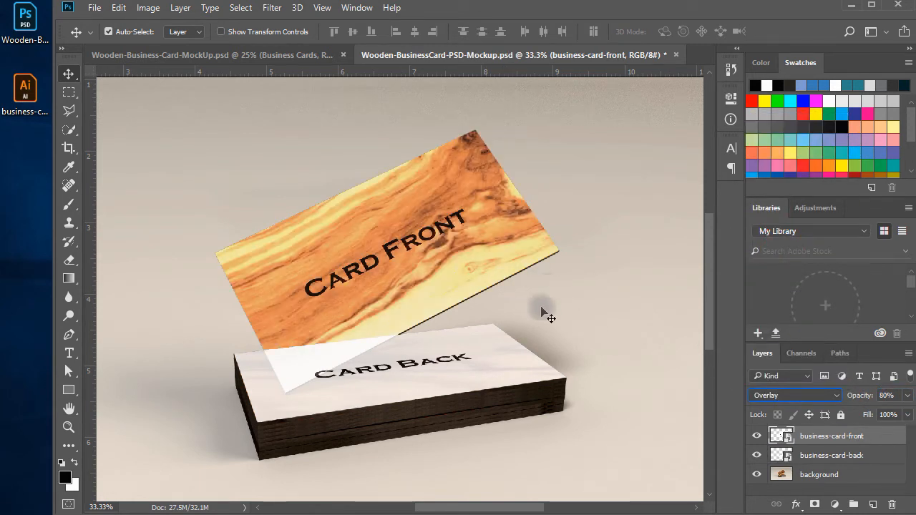
left_click(791, 395)
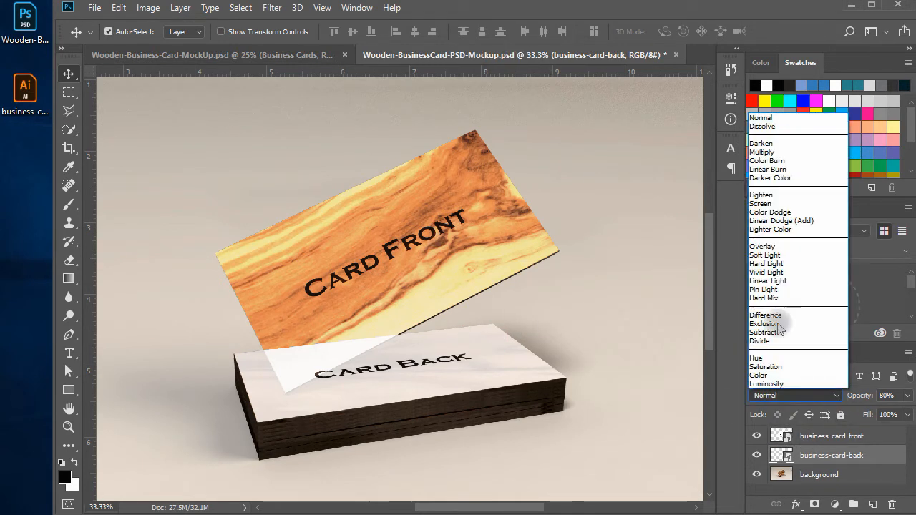
mouse_move(762, 246)
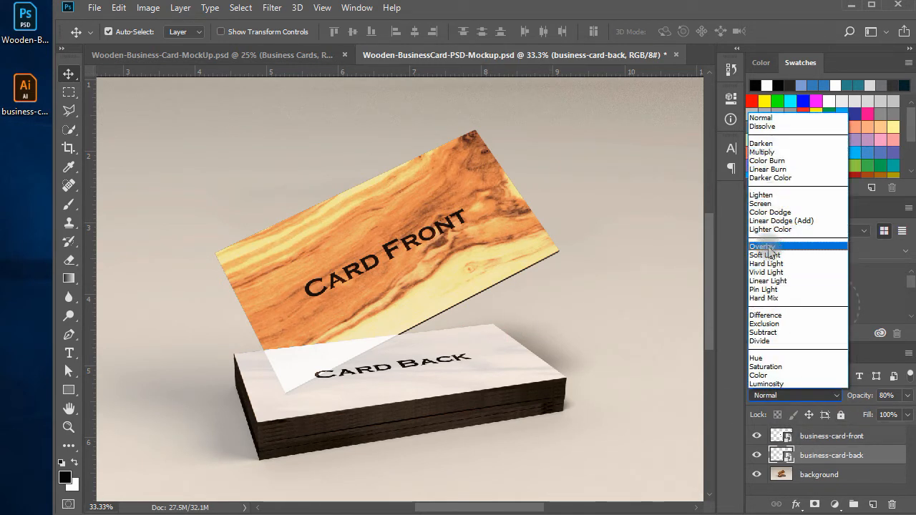
left_click(762, 246)
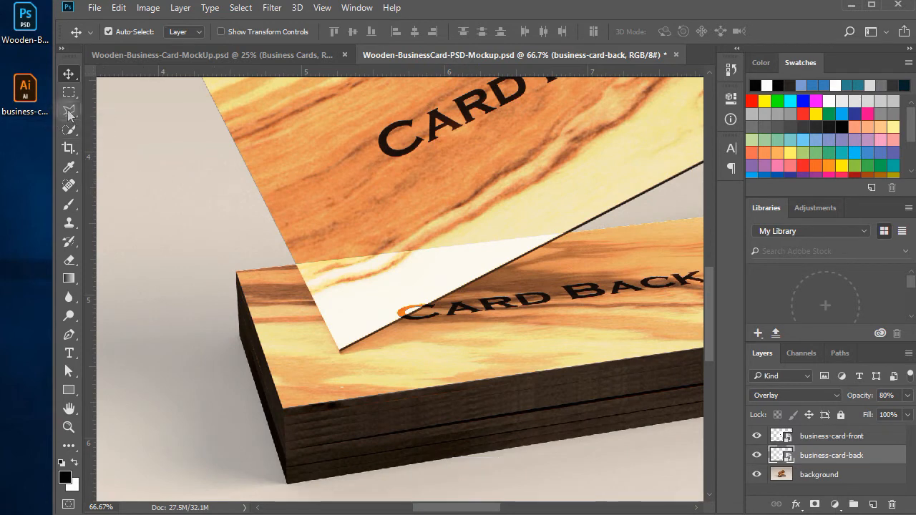
mouse_move(70, 115)
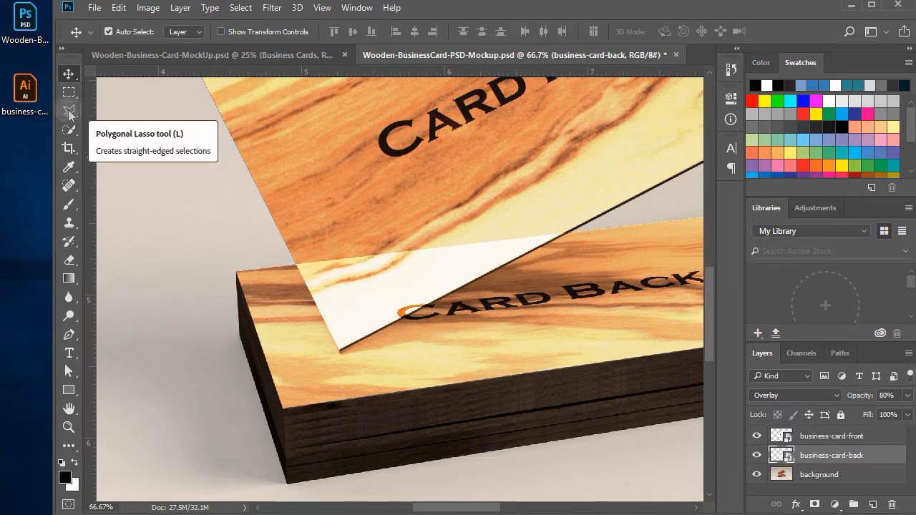
Trace the front card's overlap, invert the selection, and mask business-card-back.
left_click(69, 111)
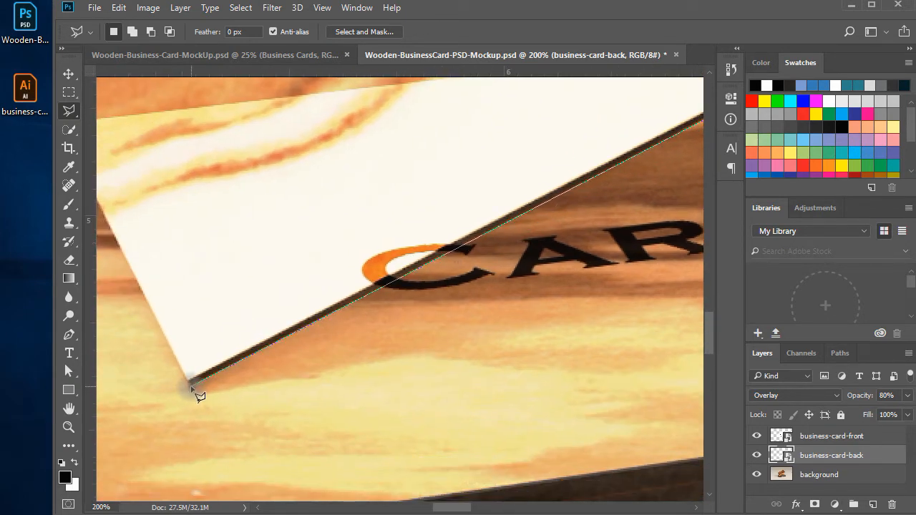
key("space")
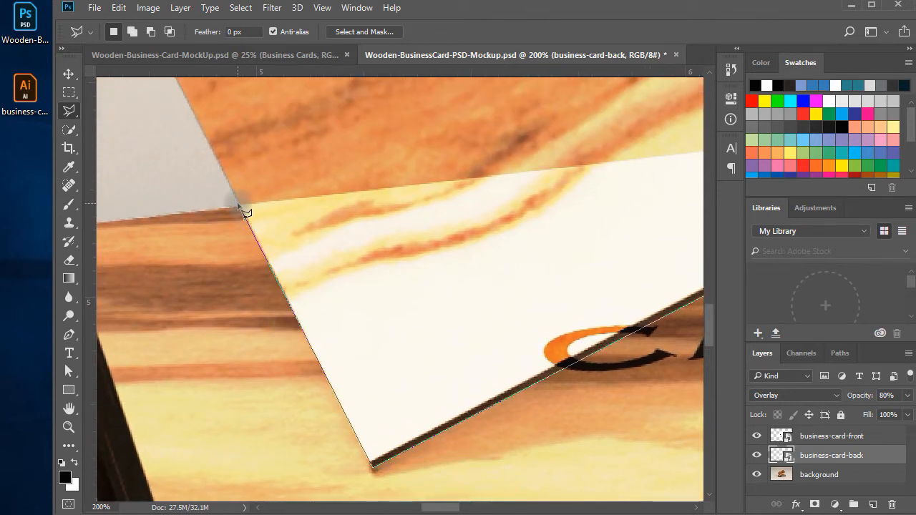
key("space")
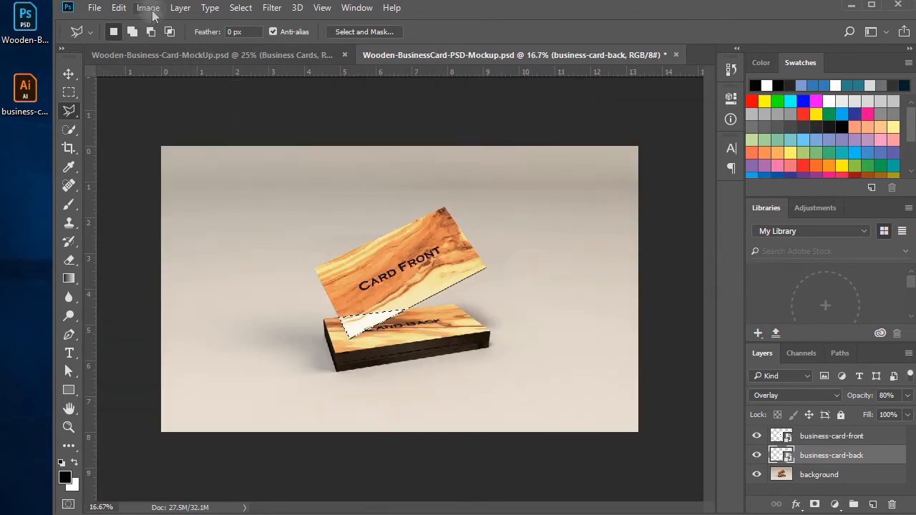
left_click(241, 8)
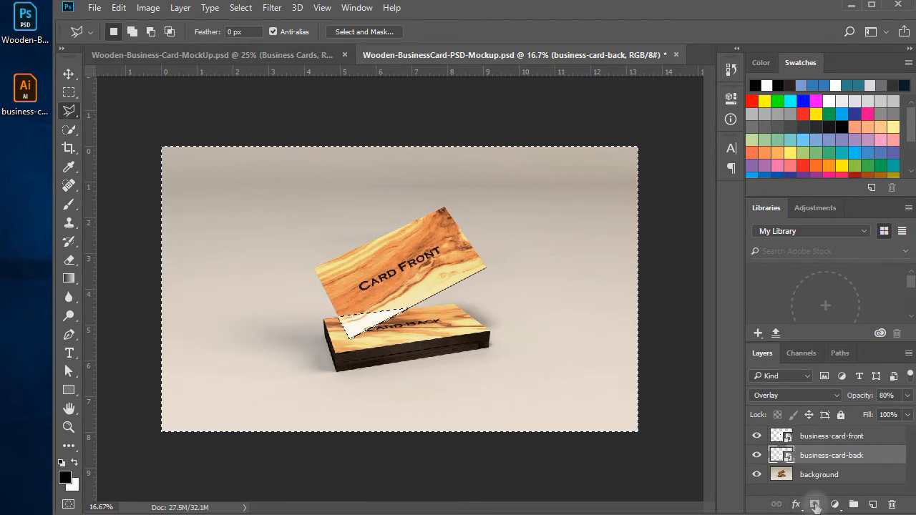
left_click(815, 504)
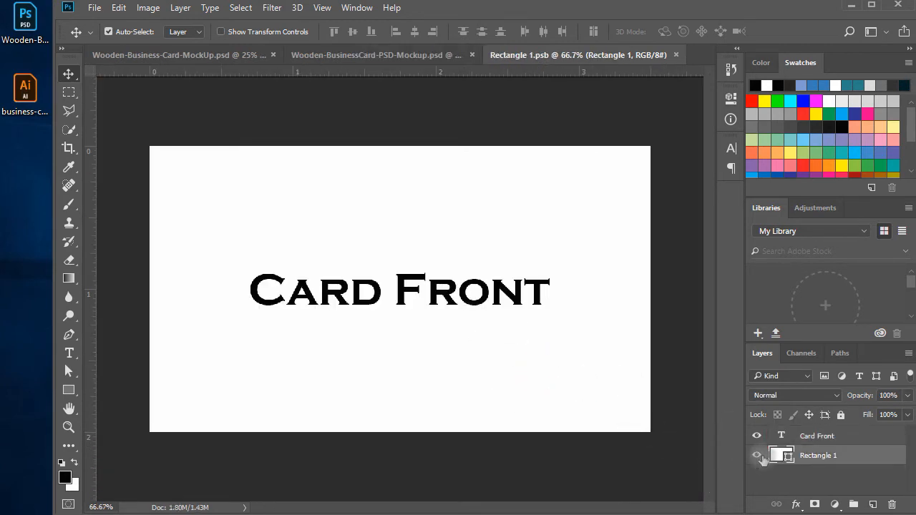
Hide both cards' white rectangles, set the Card Front text to black, and save.
left_click(757, 455)
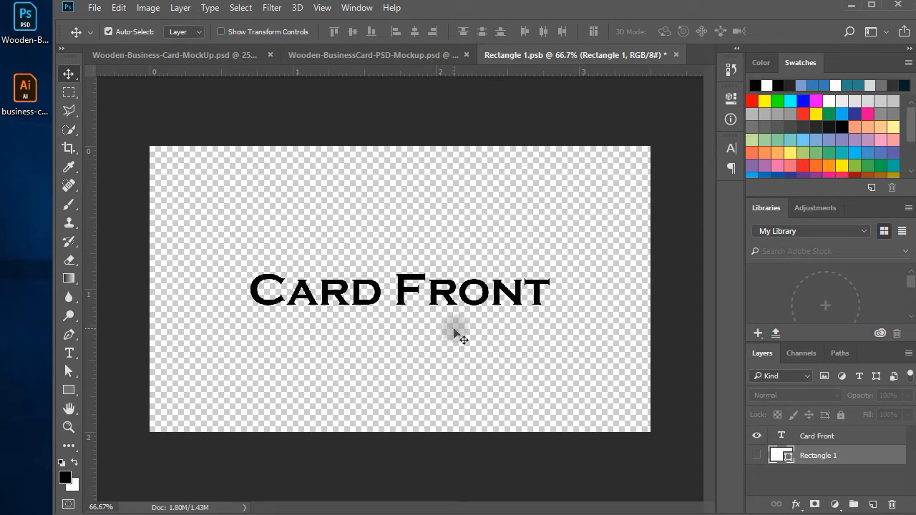
key("ctrl+s")
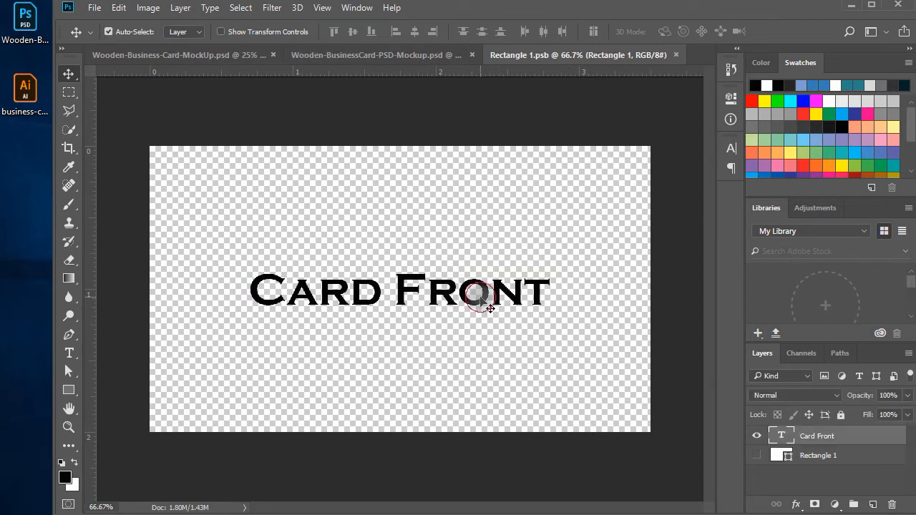
left_click(602, 31)
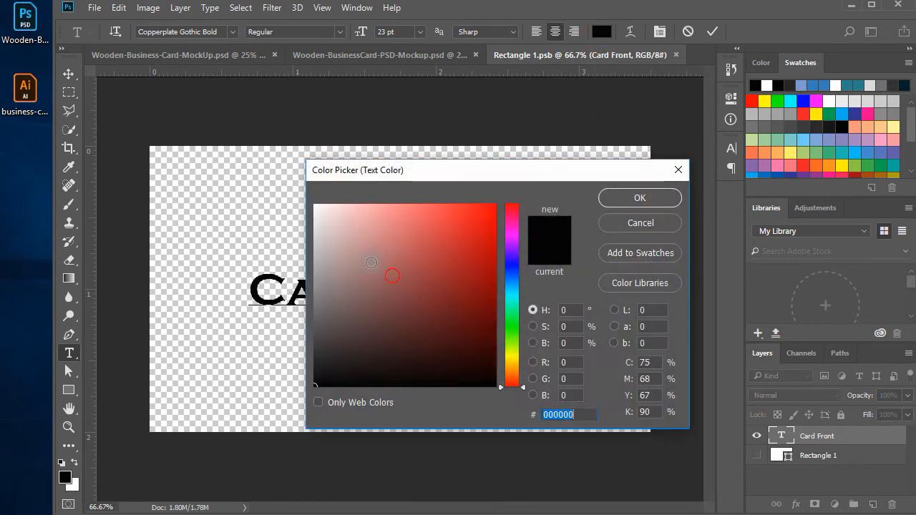
left_click(640, 197)
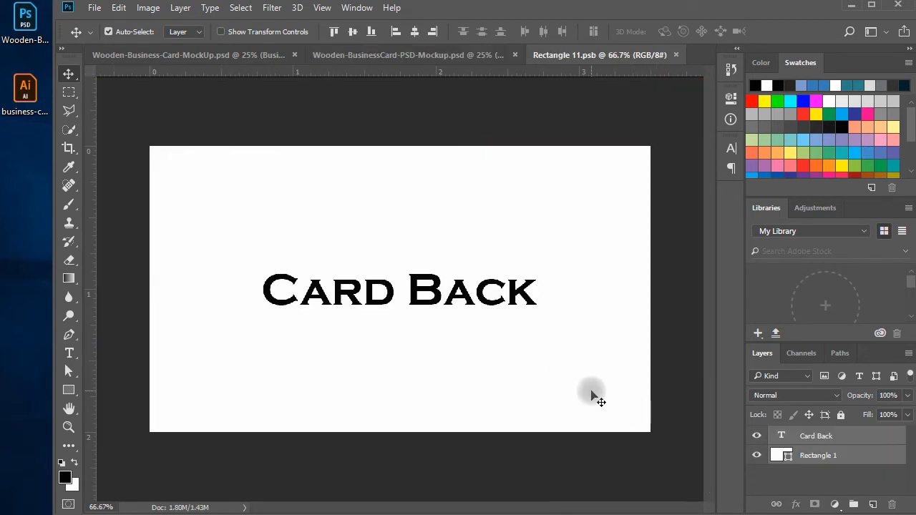
left_click(757, 456)
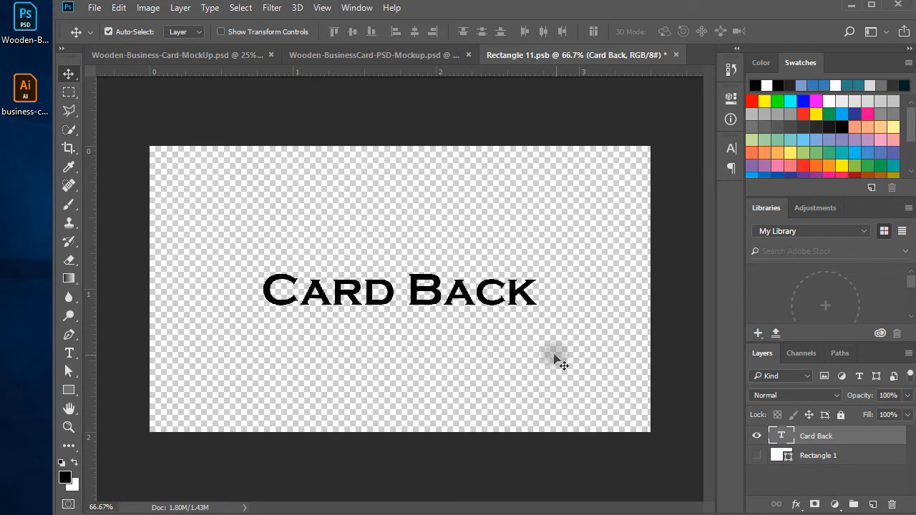
key("ctrl+a")
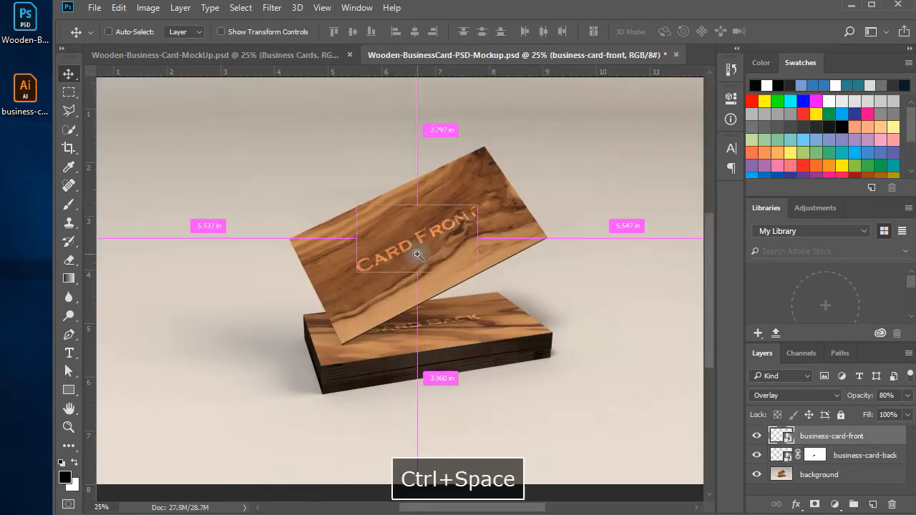
Give business-card-front a Bevel & Emboss set to Outer Bevel and Chisel Soft.
left_click(418, 255)
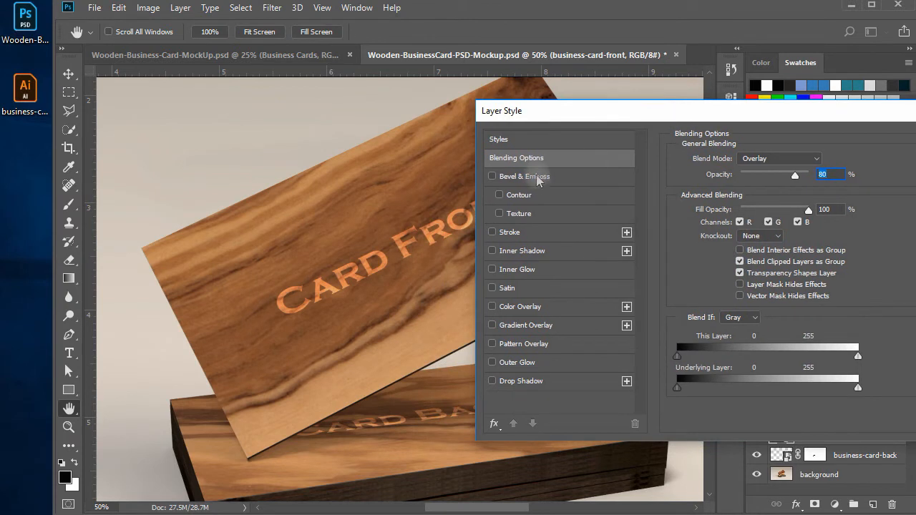
left_click(492, 176)
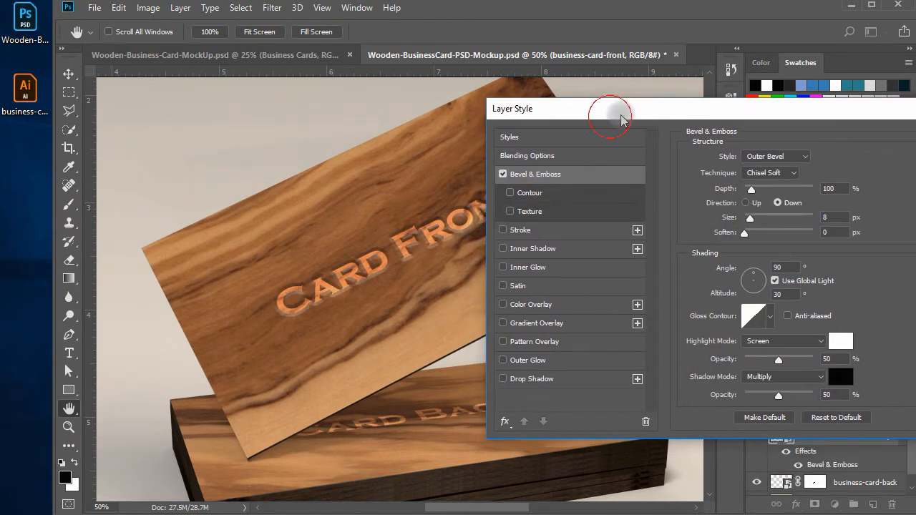
left_click(775, 156)
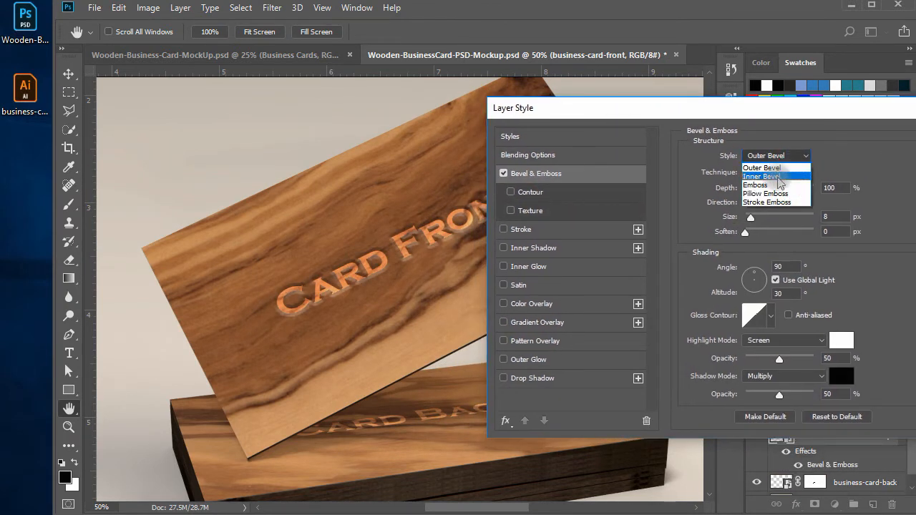
left_click(761, 177)
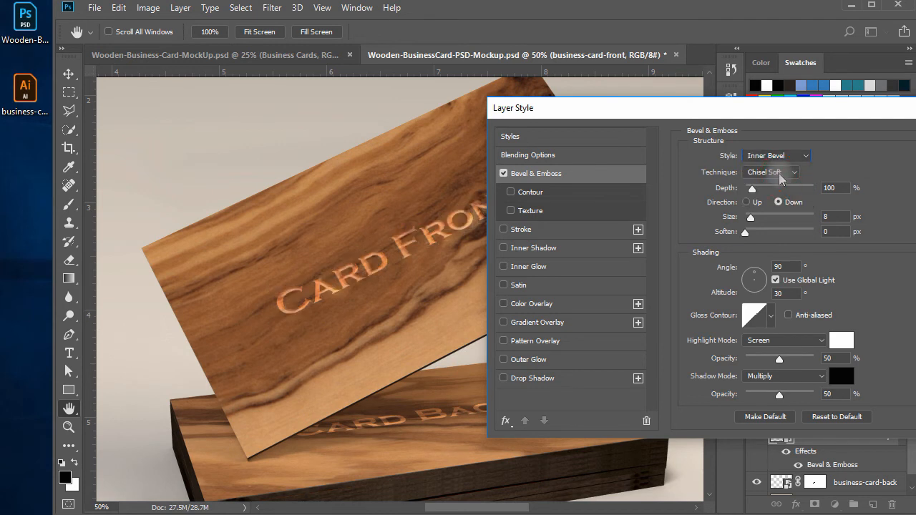
left_click(777, 155)
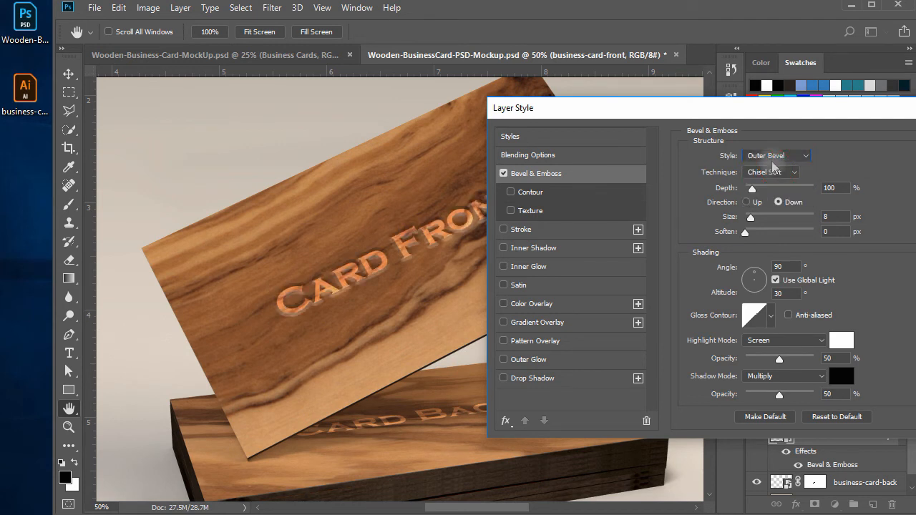
left_click(792, 158)
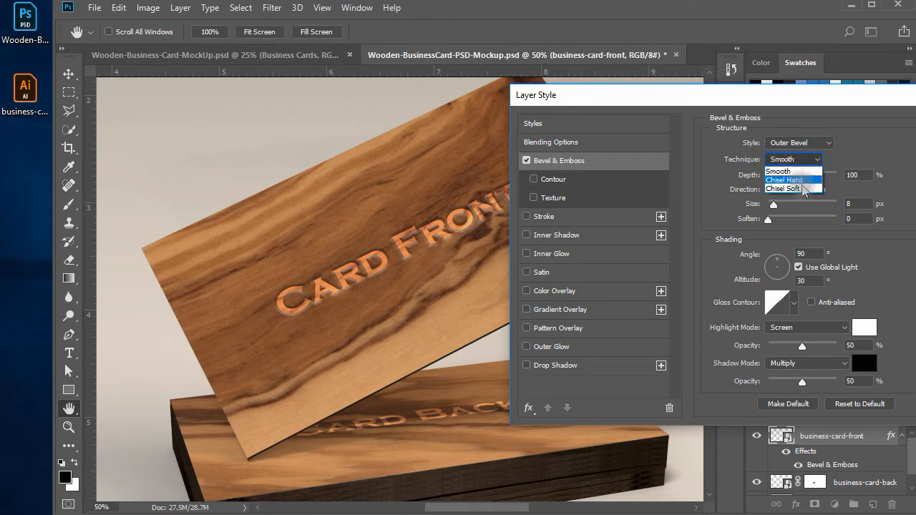
left_click(783, 188)
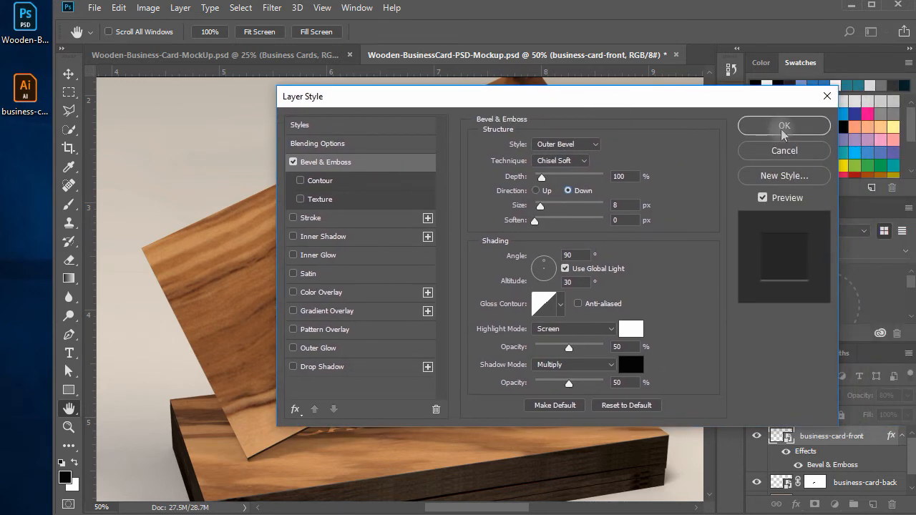
Copy business-card-front's layer style onto business-card-back and recentre the view on the stack.
left_click(783, 126)
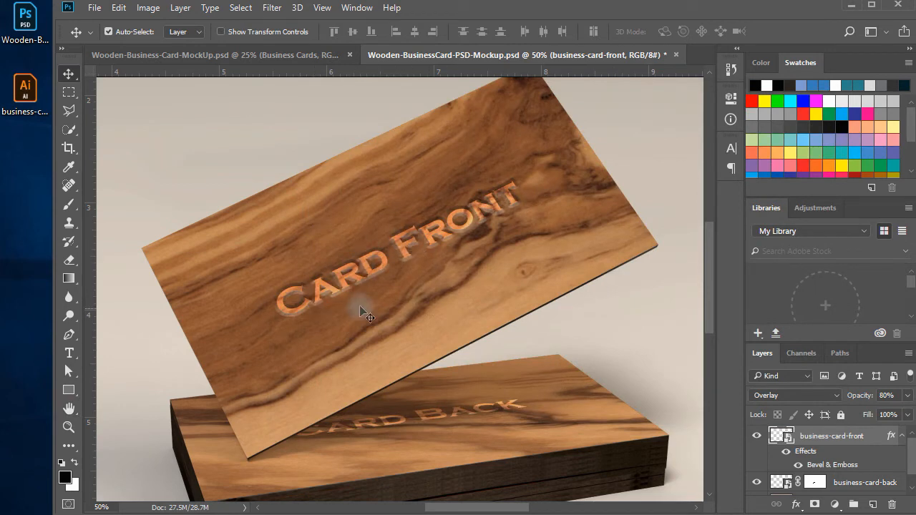
key("space")
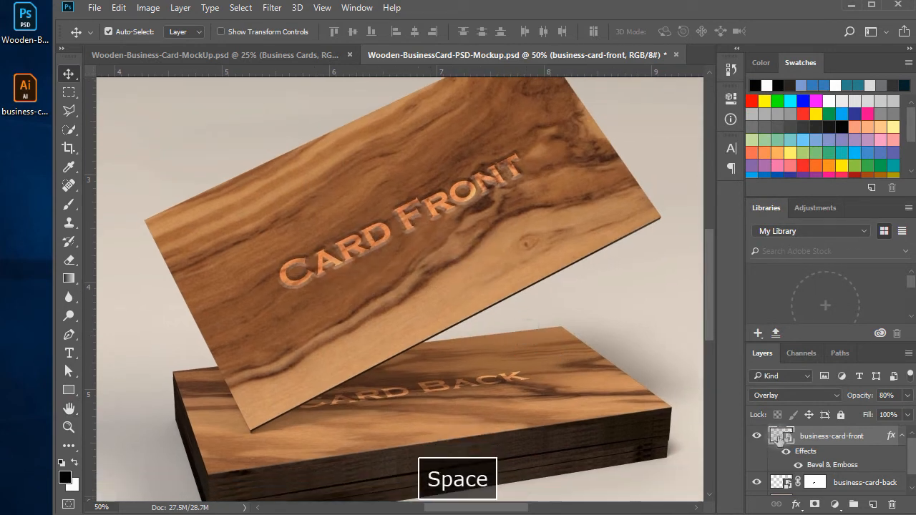
right_click(832, 436)
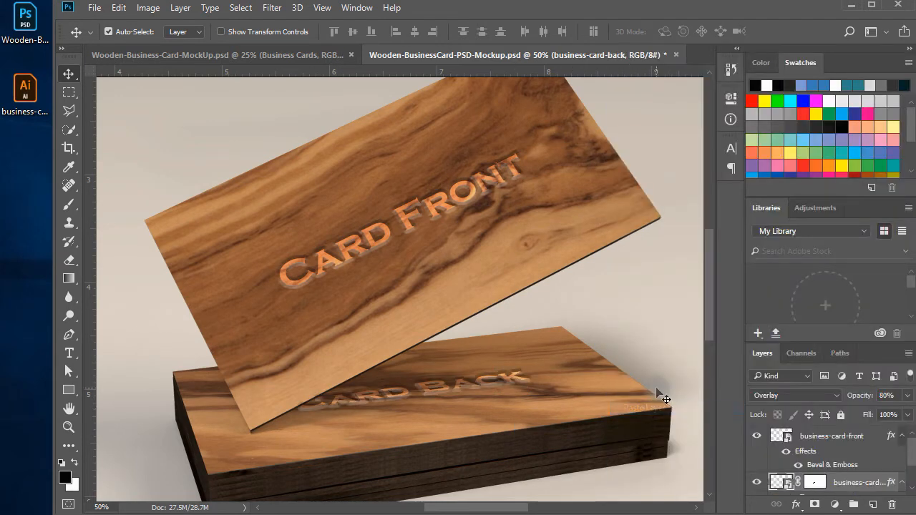
key("space")
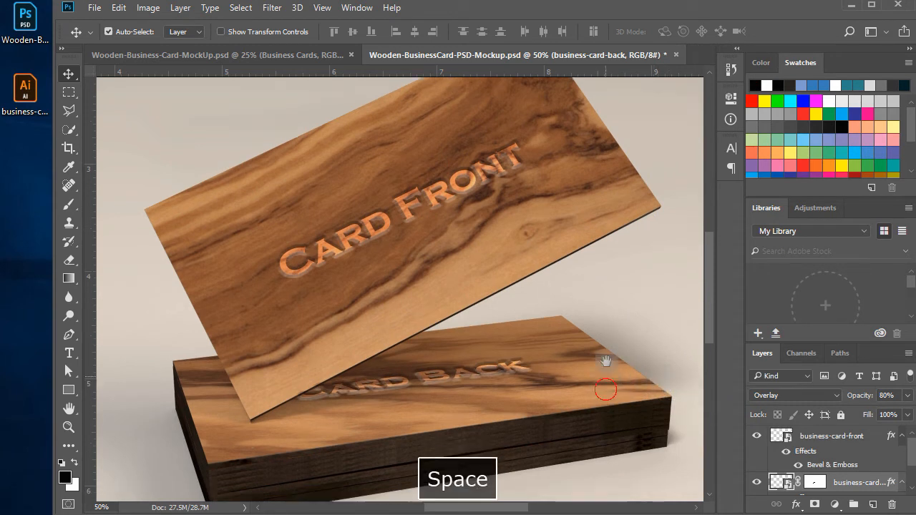
left_click_drag(605, 390, 598, 361)
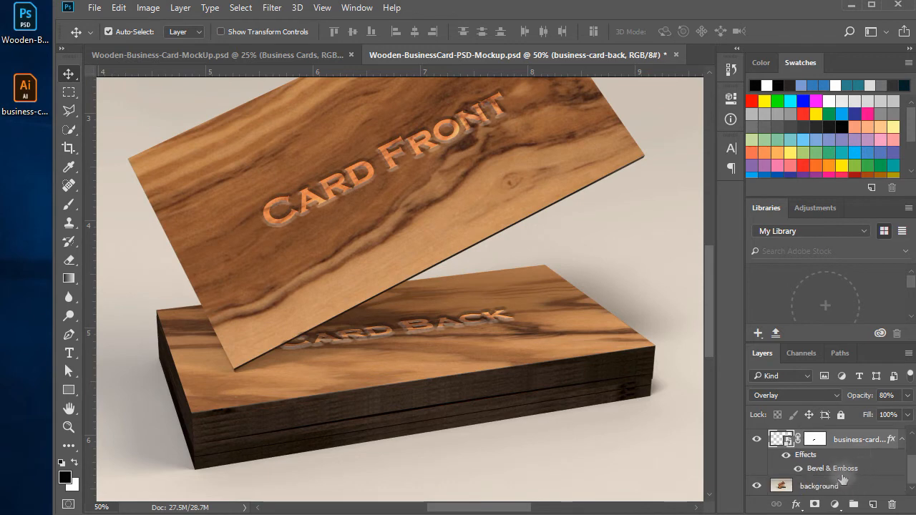
Change the back card's Bevel & Emboss to Smooth, Down, with size reduced to 0 px.
double_click(831, 468)
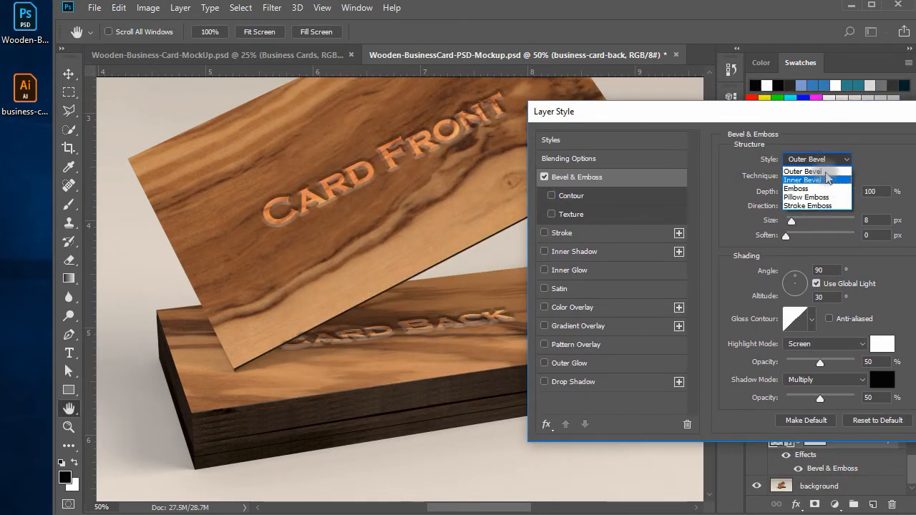
left_click(803, 170)
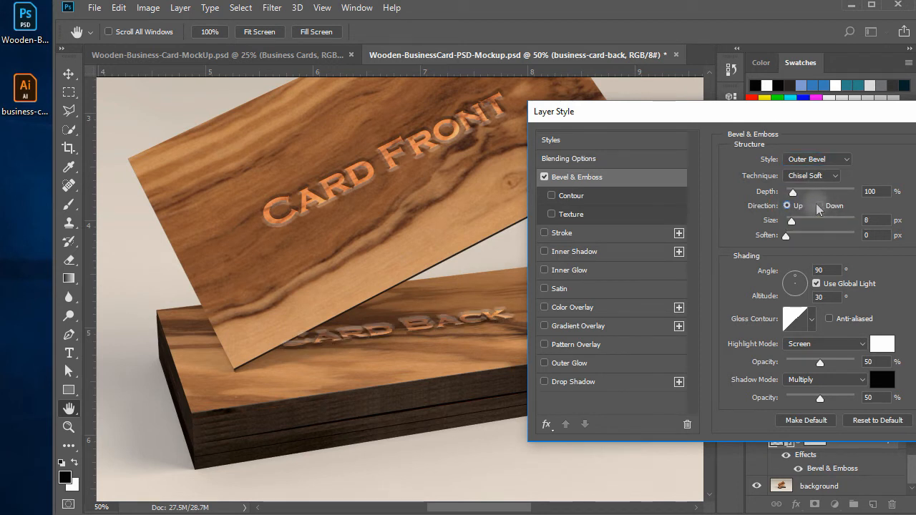
left_click(812, 175)
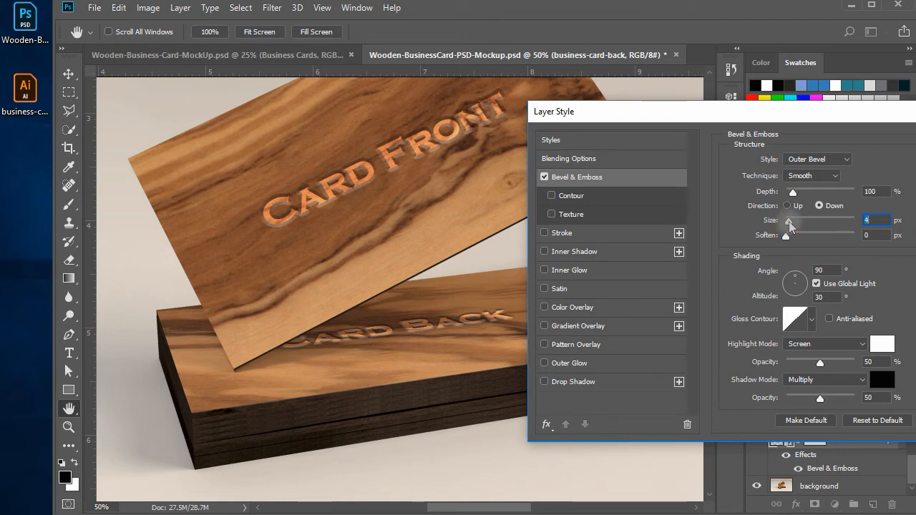
left_click_drag(793, 225, 786, 224)
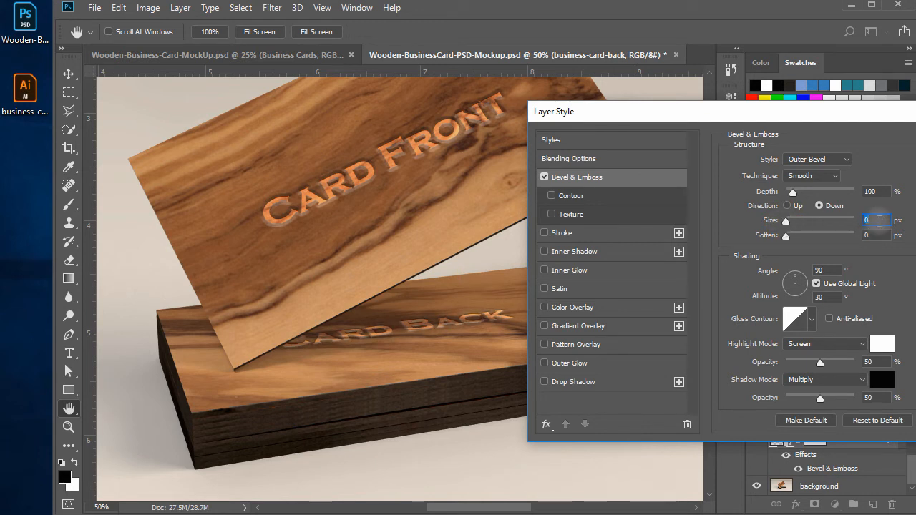
key("Tab")
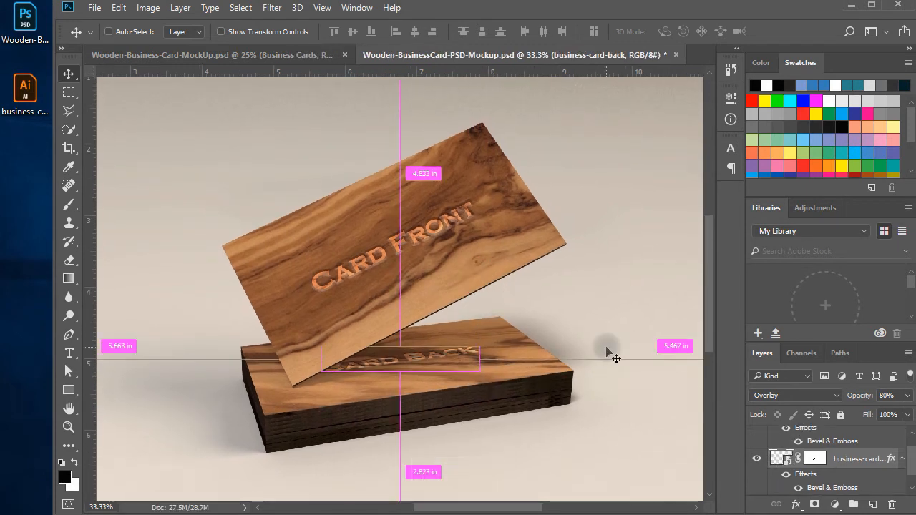
Adjust the view and save the mockup document with Ctrl+S.
key("space")
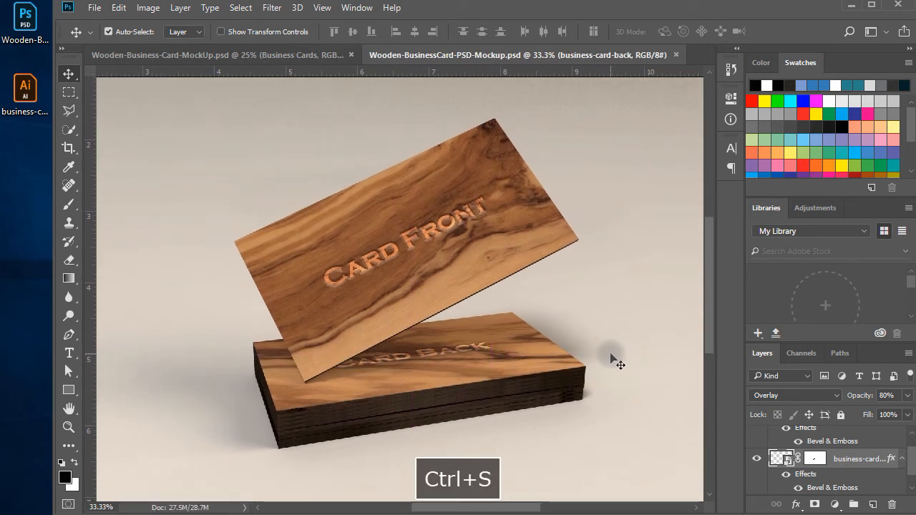
key("ctrl+s")
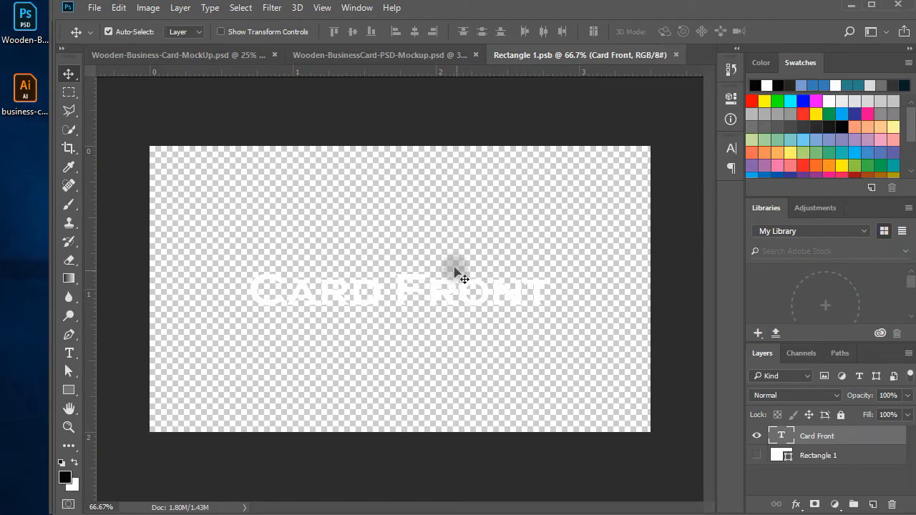
Paste the Creative Alys logo into Rectangle 1.psb as a smart object and save.
key("ctrl+v")
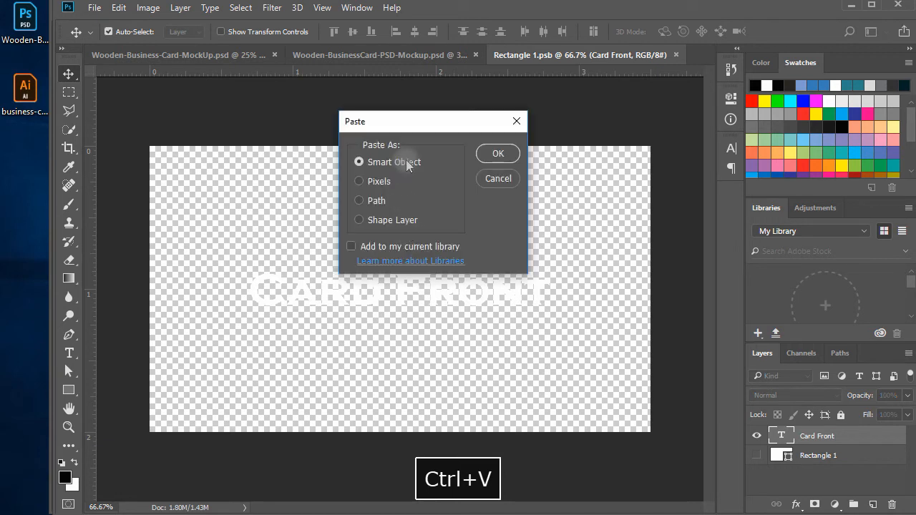
left_click(498, 153)
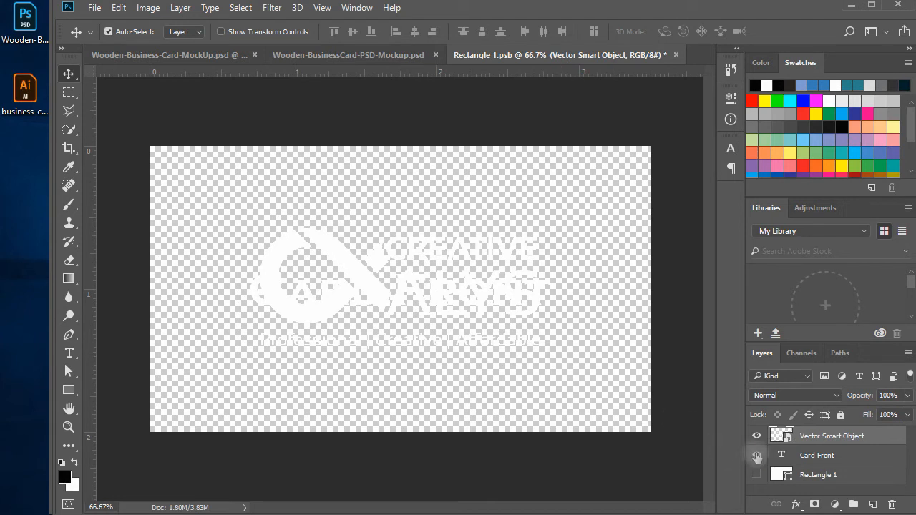
key("ctrl+s")
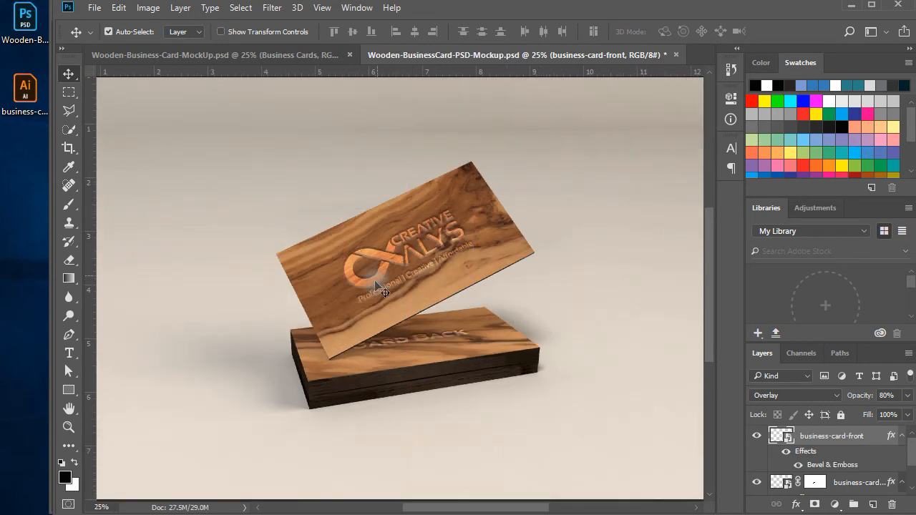
mouse_move(569, 367)
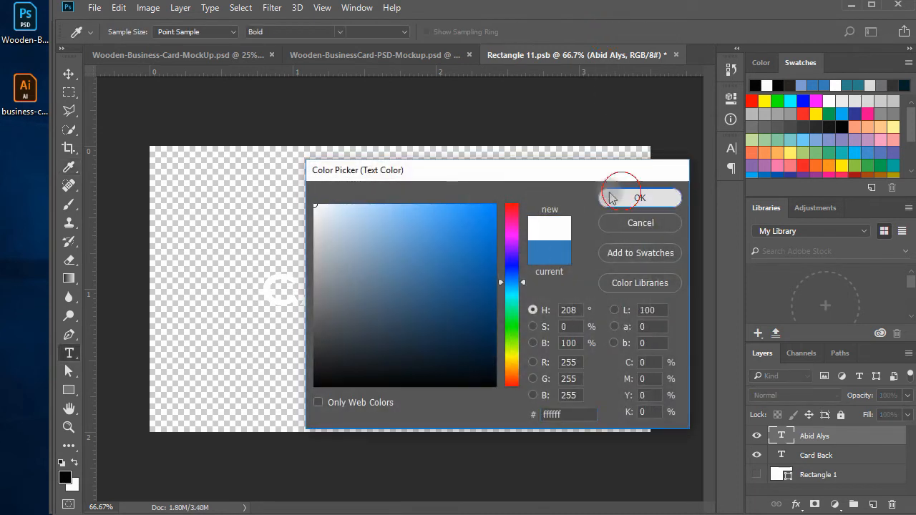
Set the name's text colour to white and cancel an early contact-details paste.
left_click(640, 198)
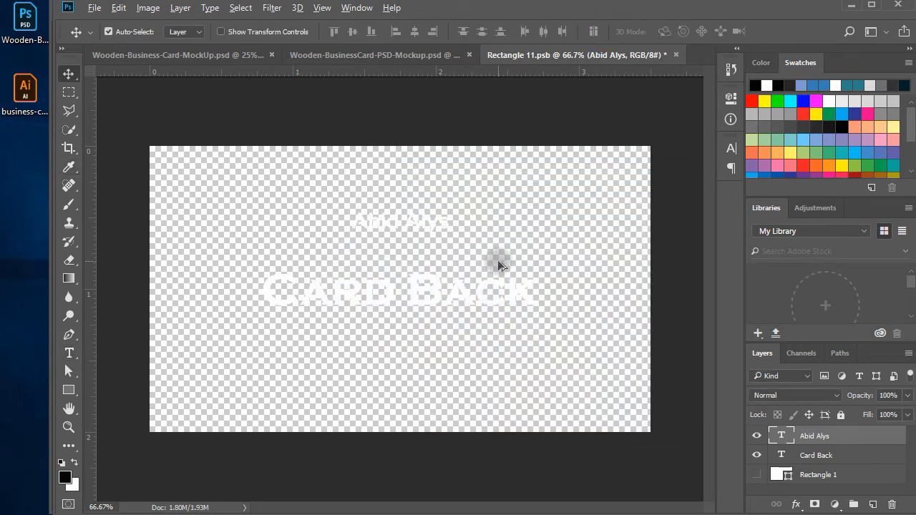
key("space")
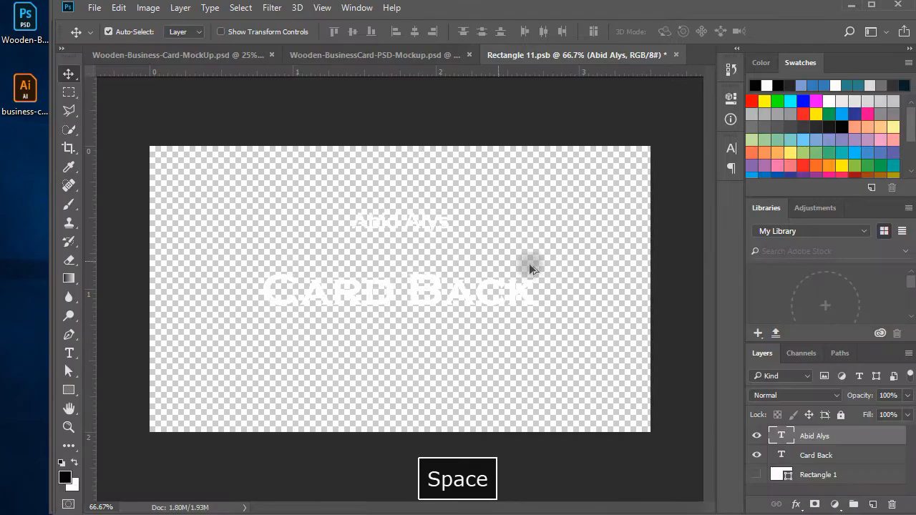
key("ctrl+v")
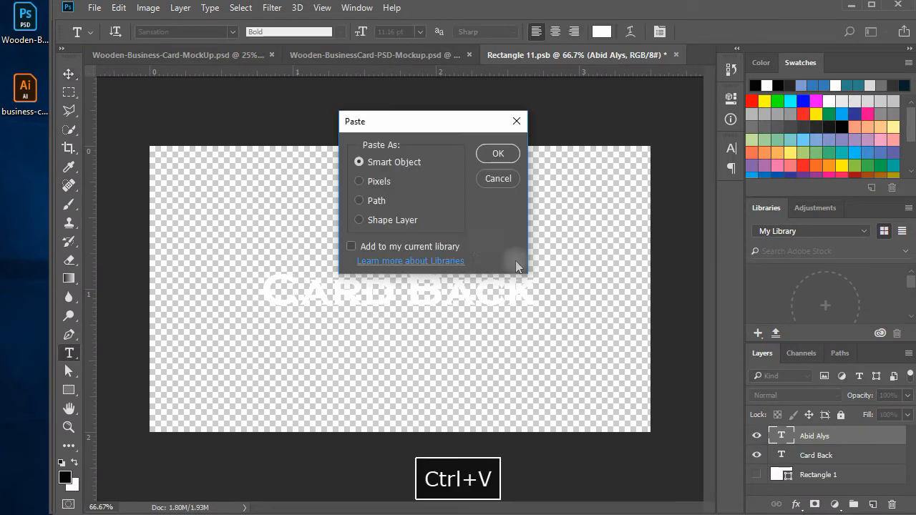
left_click(498, 153)
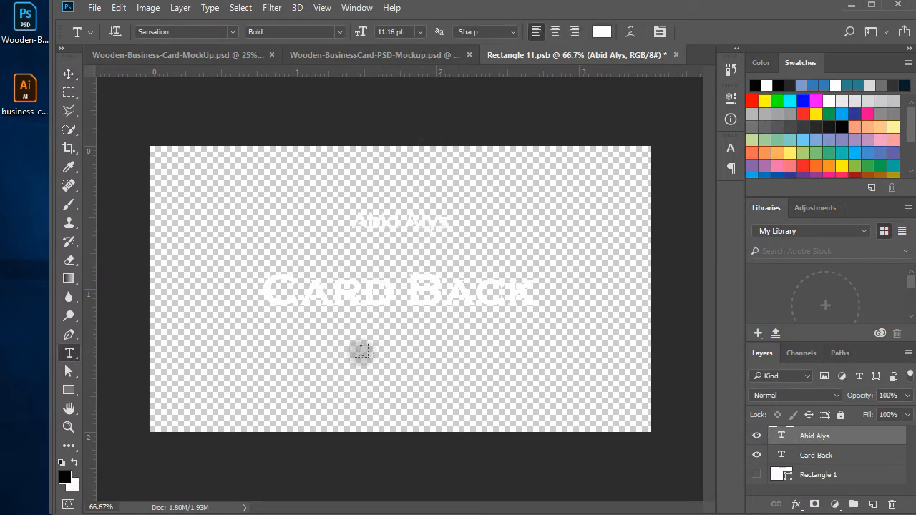
Add a 'Brand/Graphic Designer' subtitle below the name, then paste the contact details.
left_click(361, 351)
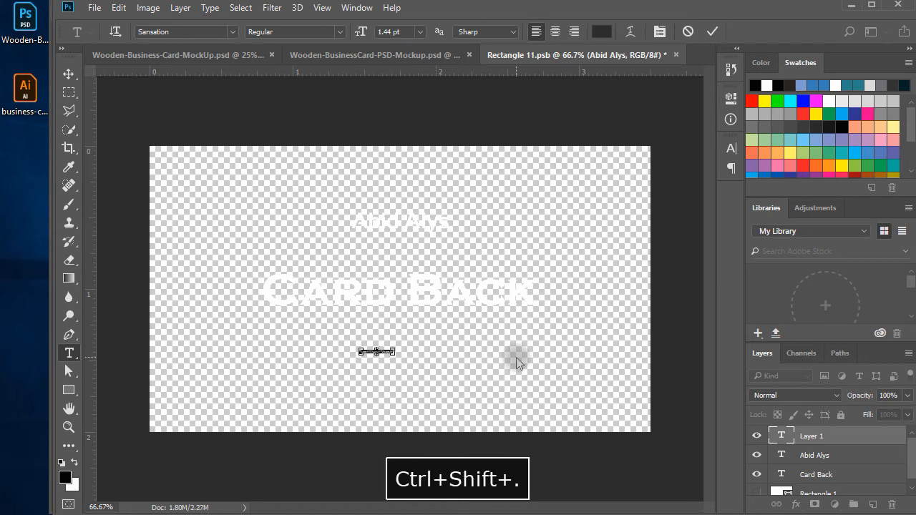
type("Brand/Graphic Designer")
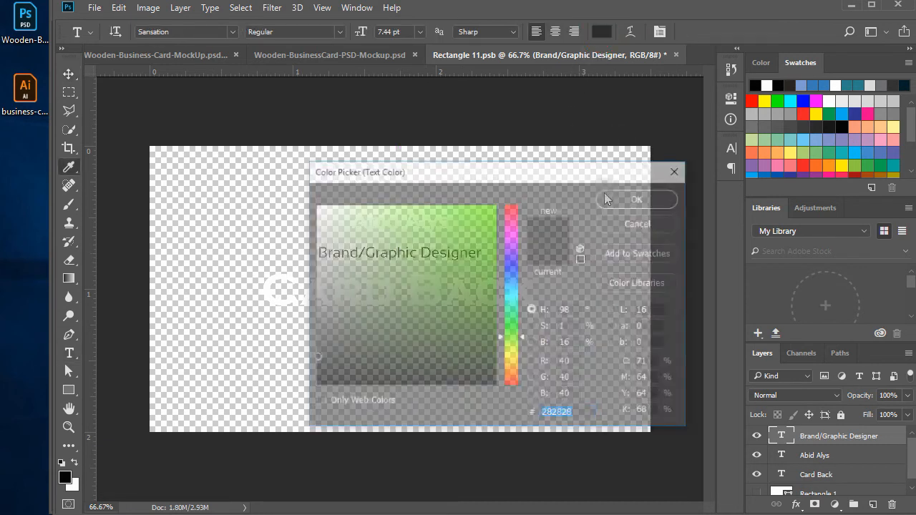
left_click(636, 199)
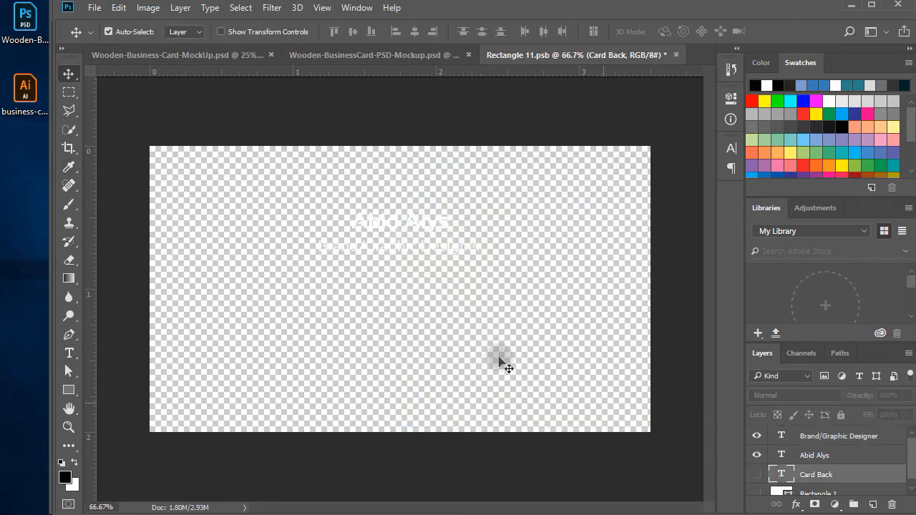
mouse_move(623, 383)
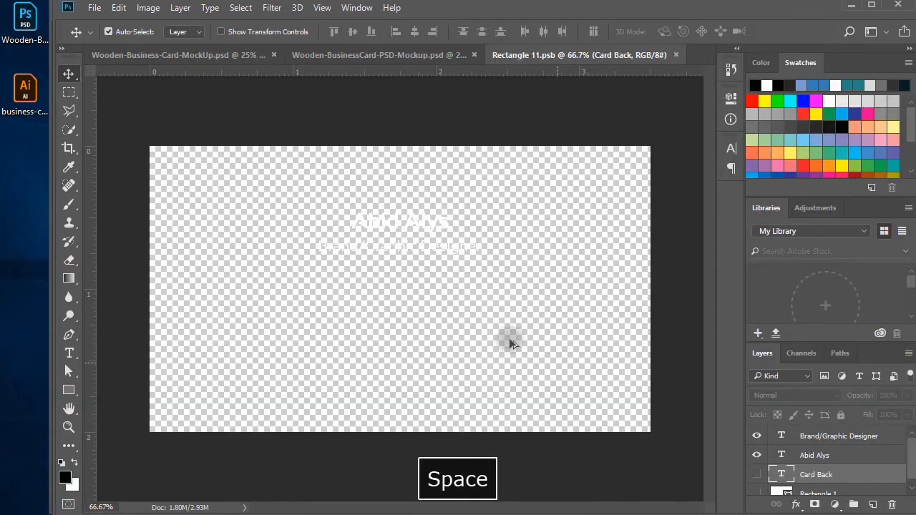
key("ctrl+v")
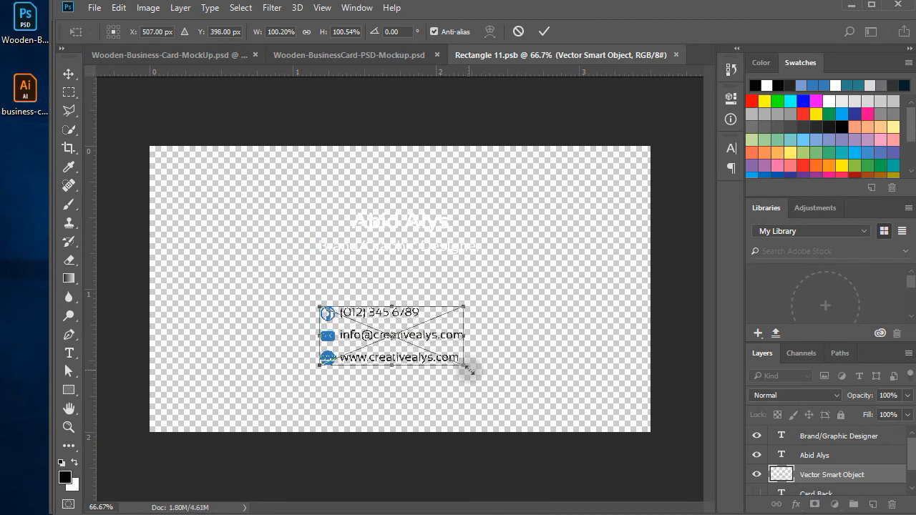
Enlarge the pasted contact details block and give it a white Color Overlay.
left_click_drag(469, 372, 490, 372)
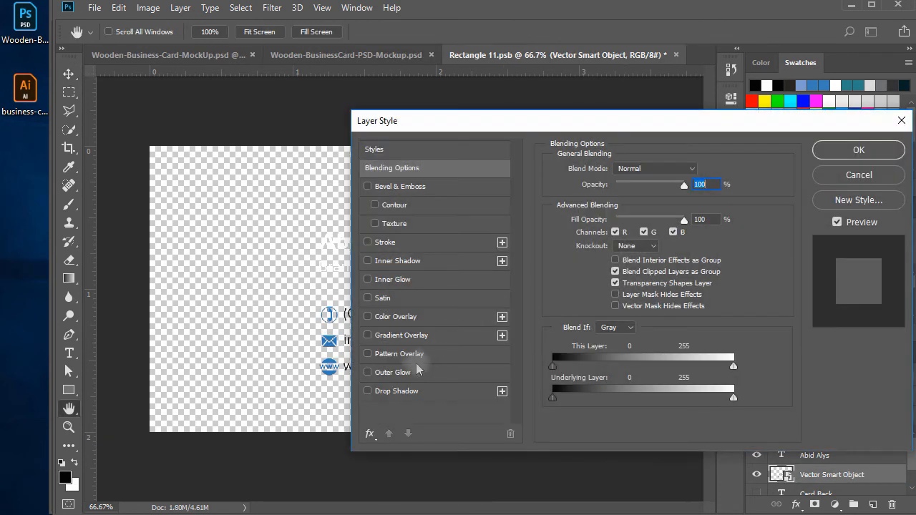
left_click(368, 317)
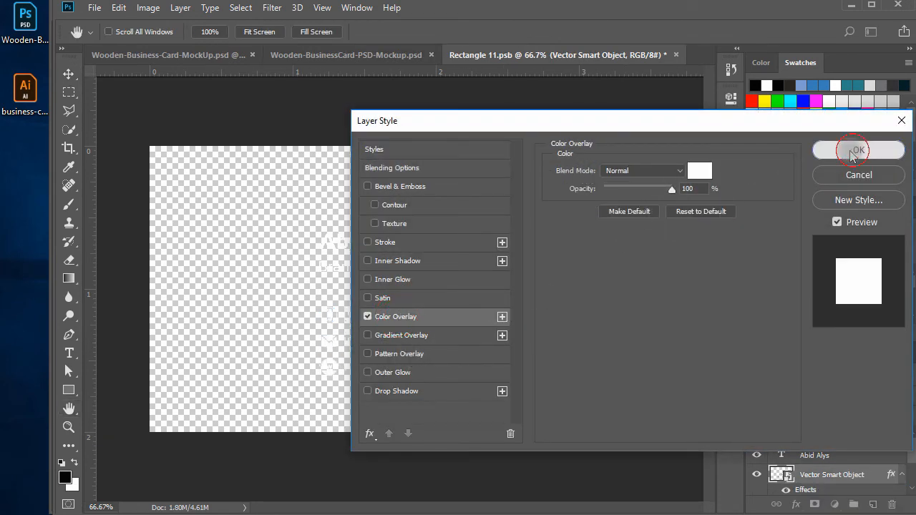
left_click(859, 150)
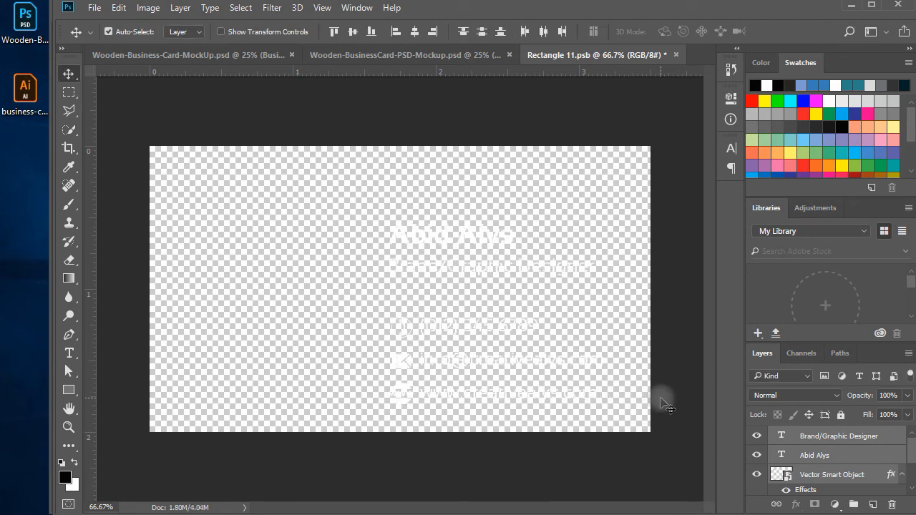
Save the back-card .psb and zoom in on the card stack in the mockup.
key("ctrl+s")
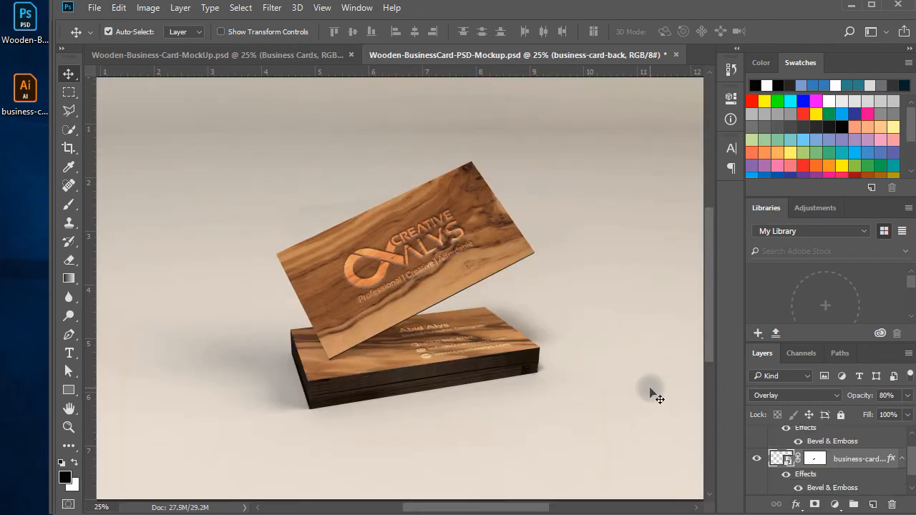
key("ctrl+space")
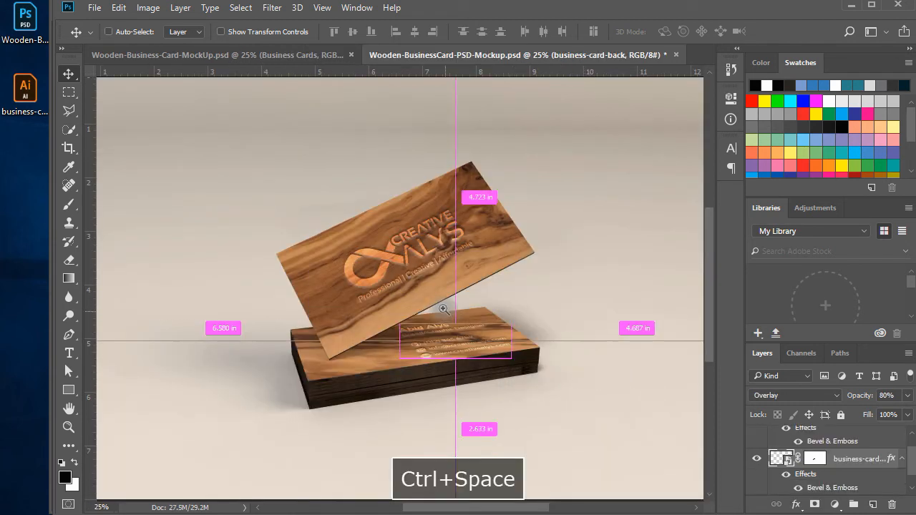
left_click(443, 310)
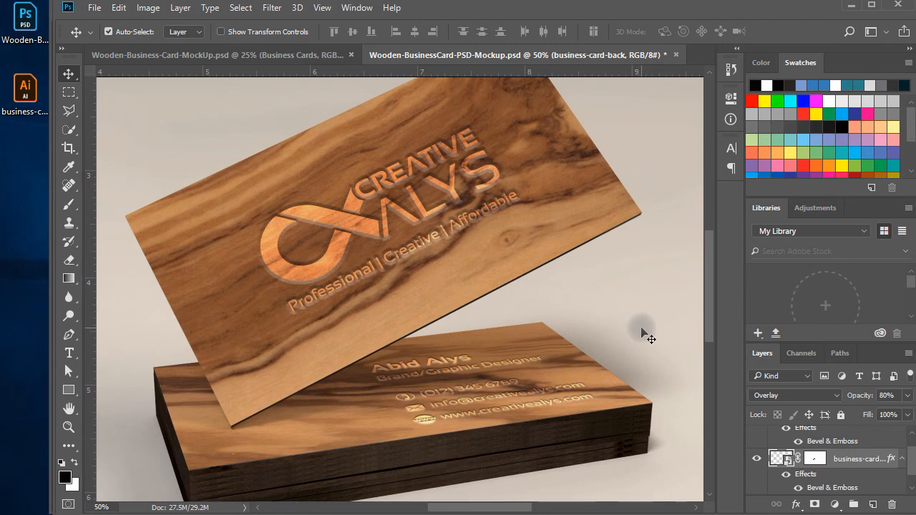
key("space")
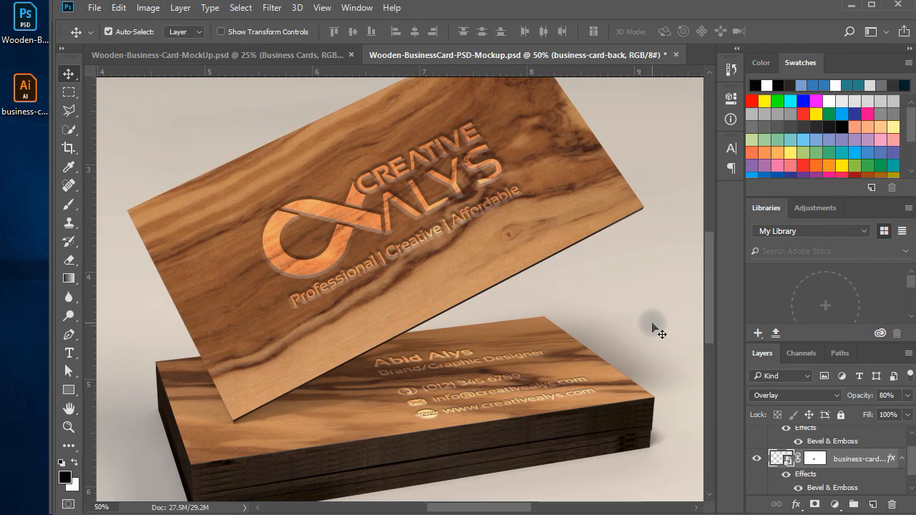
mouse_move(559, 419)
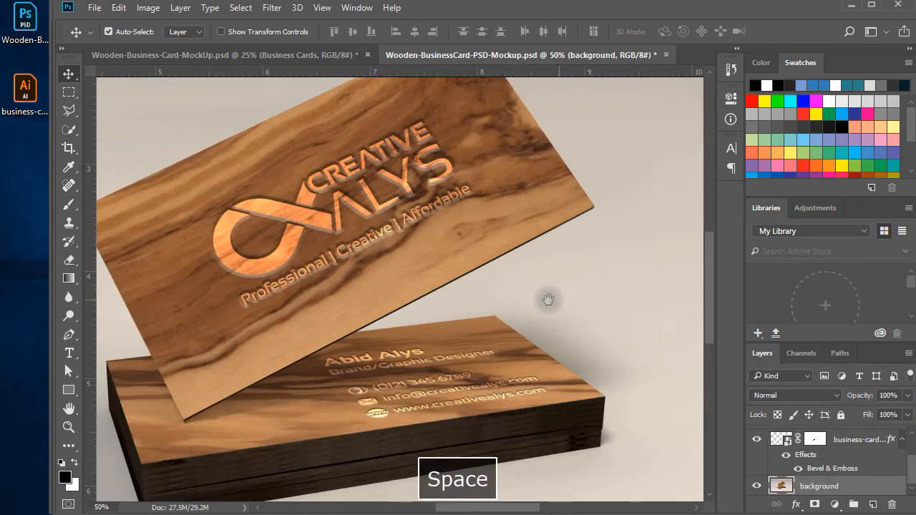
left_click_drag(547, 298, 626, 346)
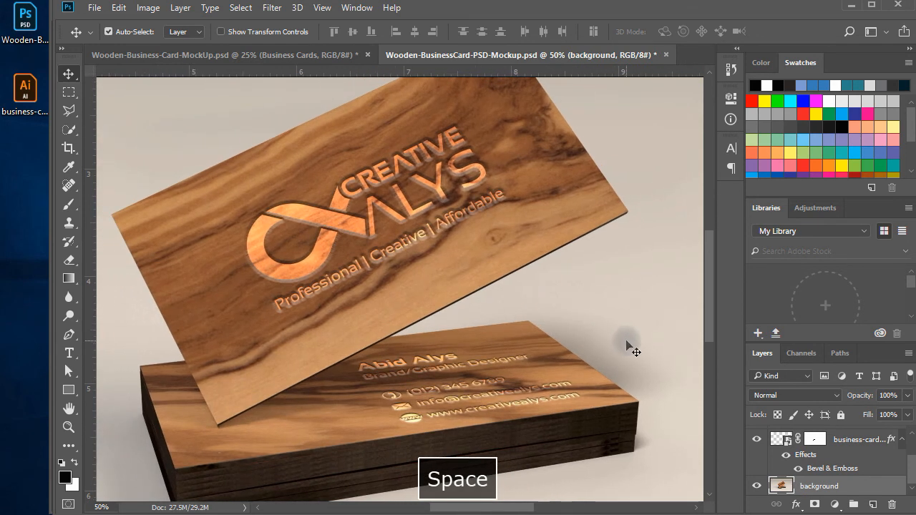
key("space")
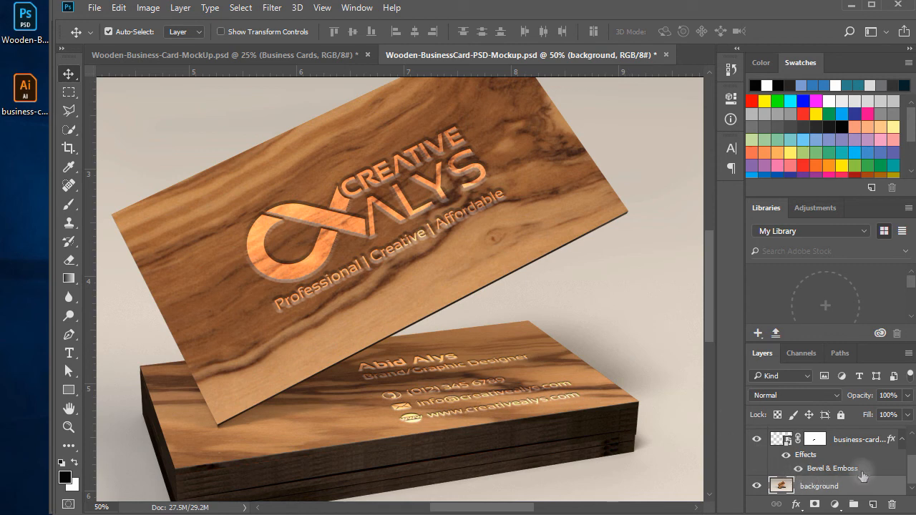
mouse_move(864, 474)
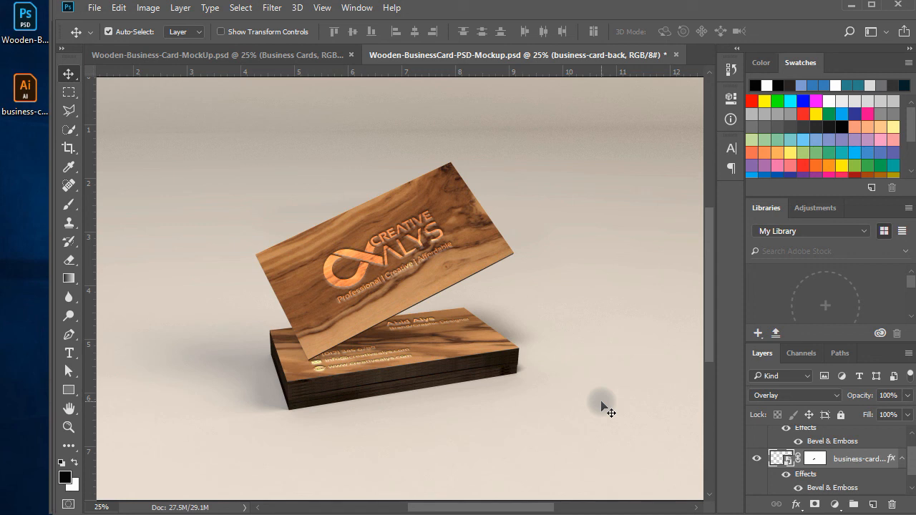
mouse_move(869, 496)
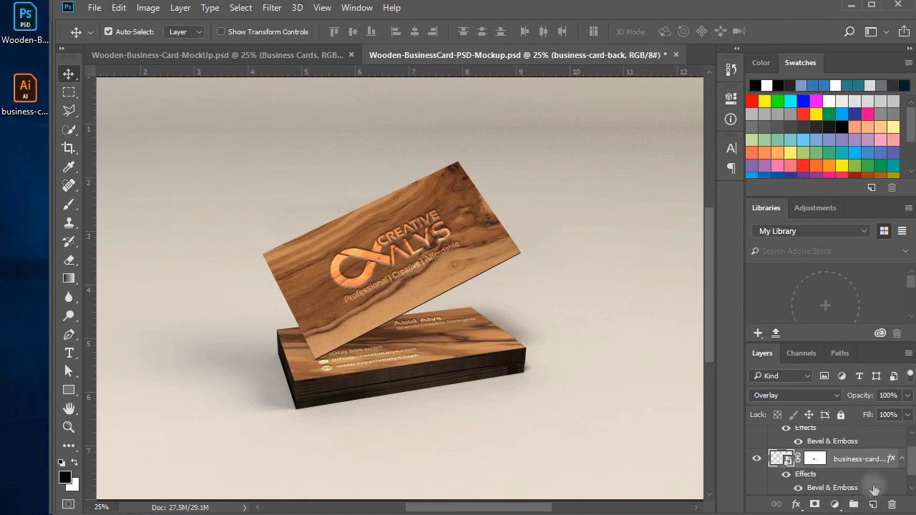
mouse_move(875, 491)
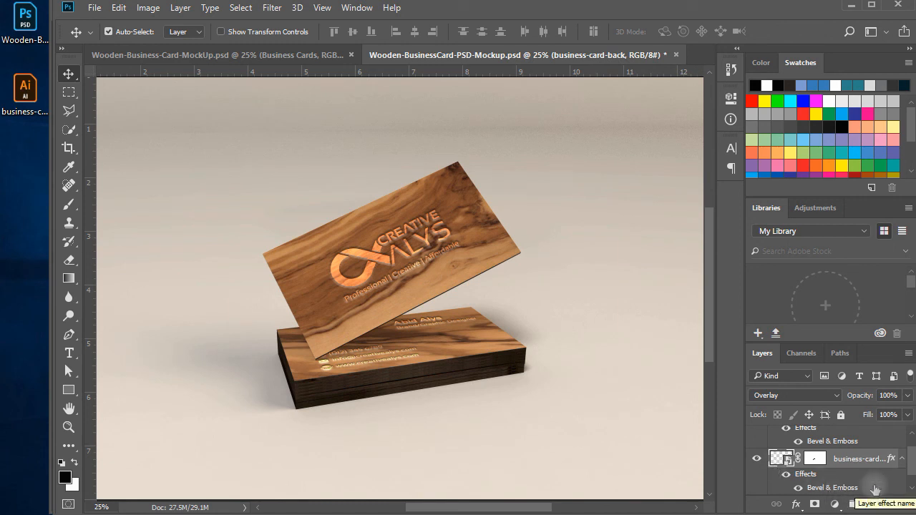